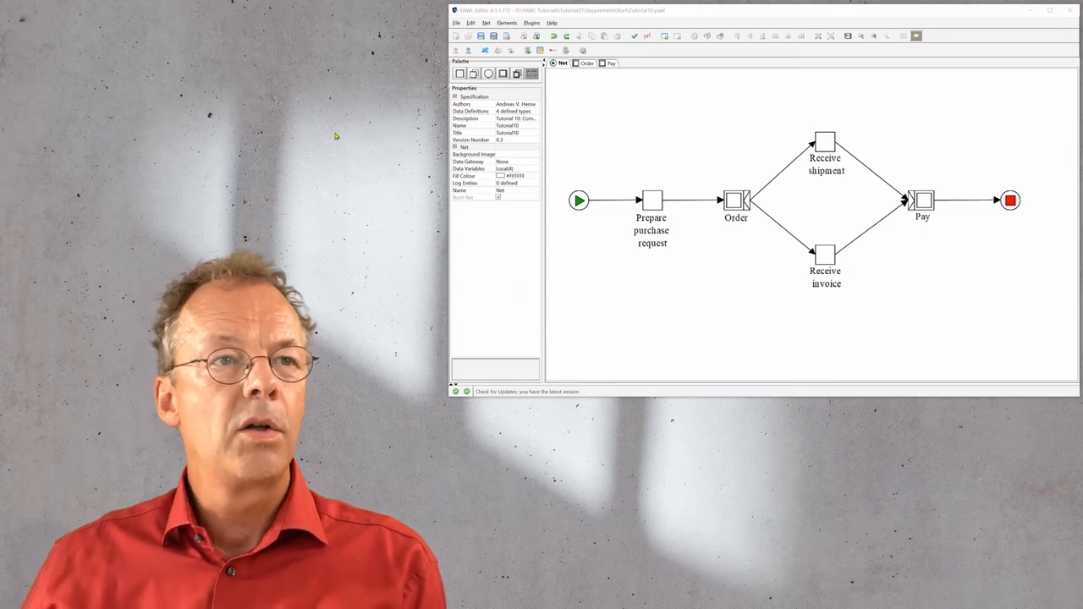
mouse_move(574, 277)
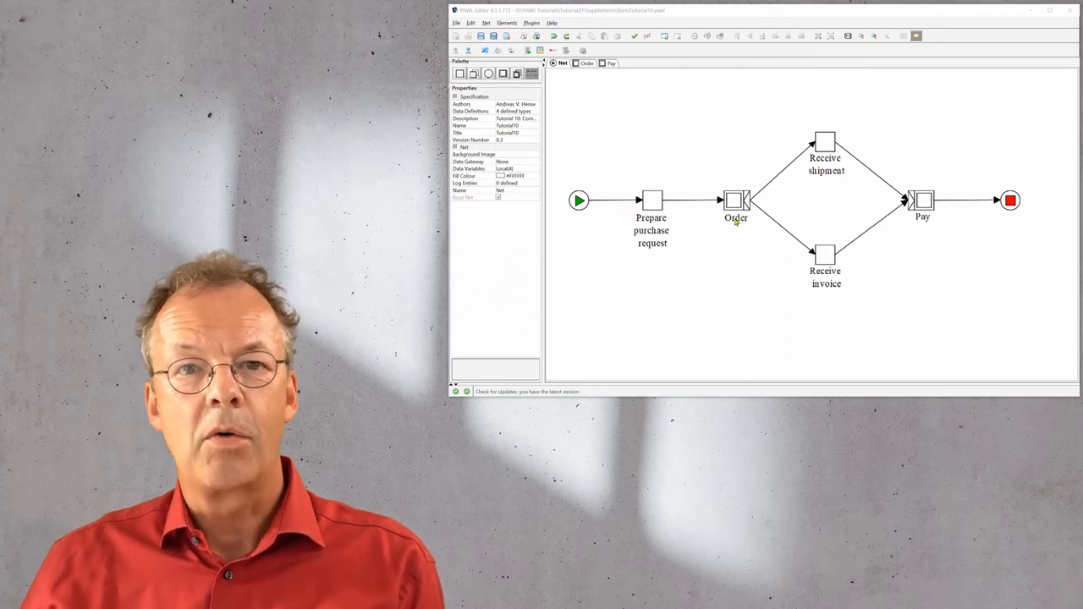
mouse_move(787, 205)
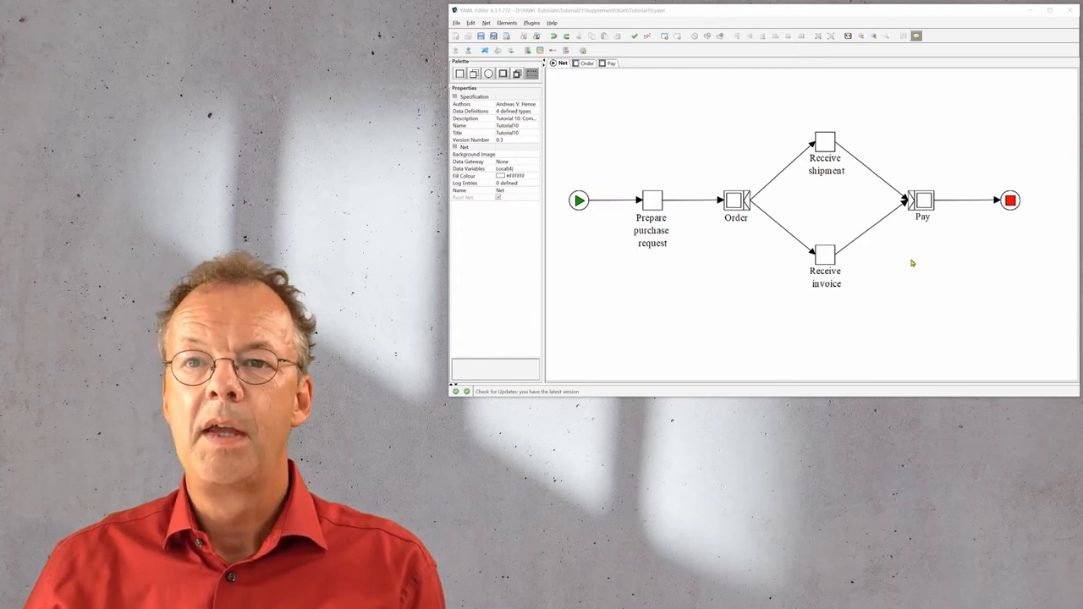
mouse_move(900, 259)
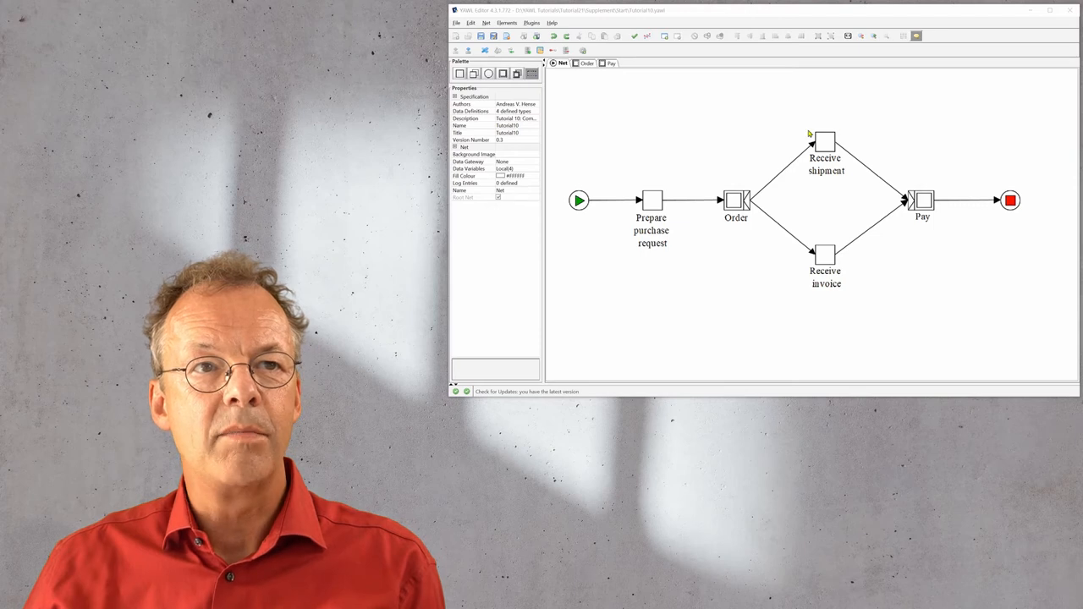
mouse_move(829, 181)
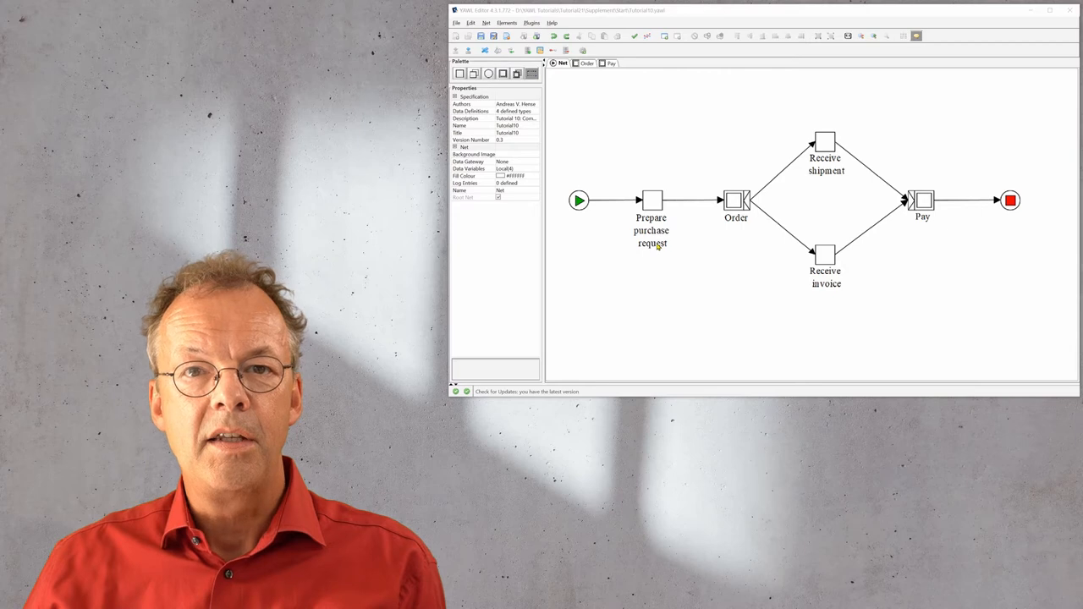
- Review Receive shipment's resourcing settings and cancel out of the dialog
click(826, 143)
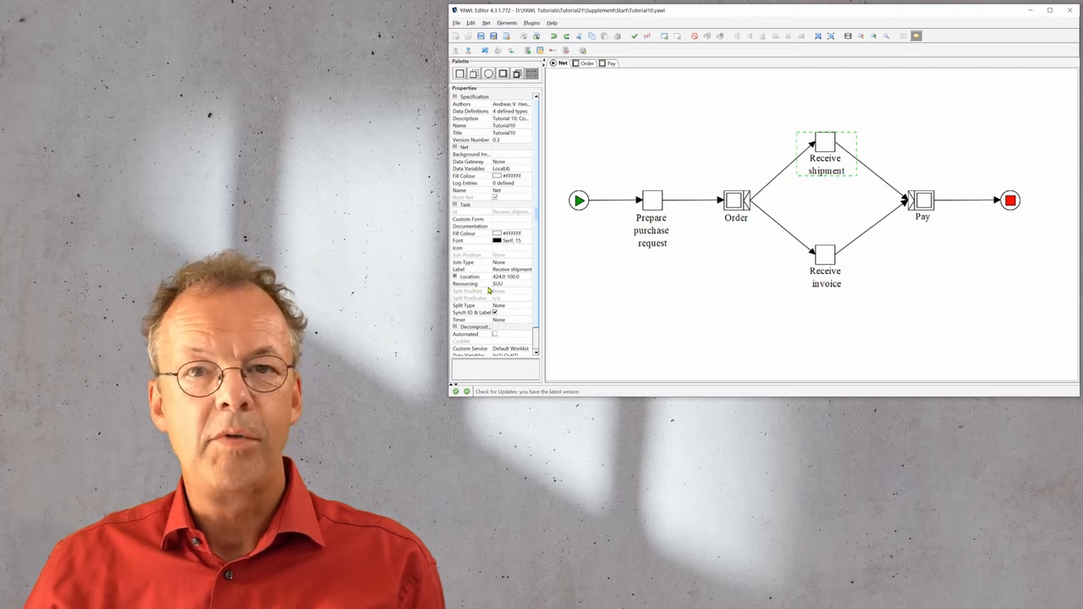
click(467, 282)
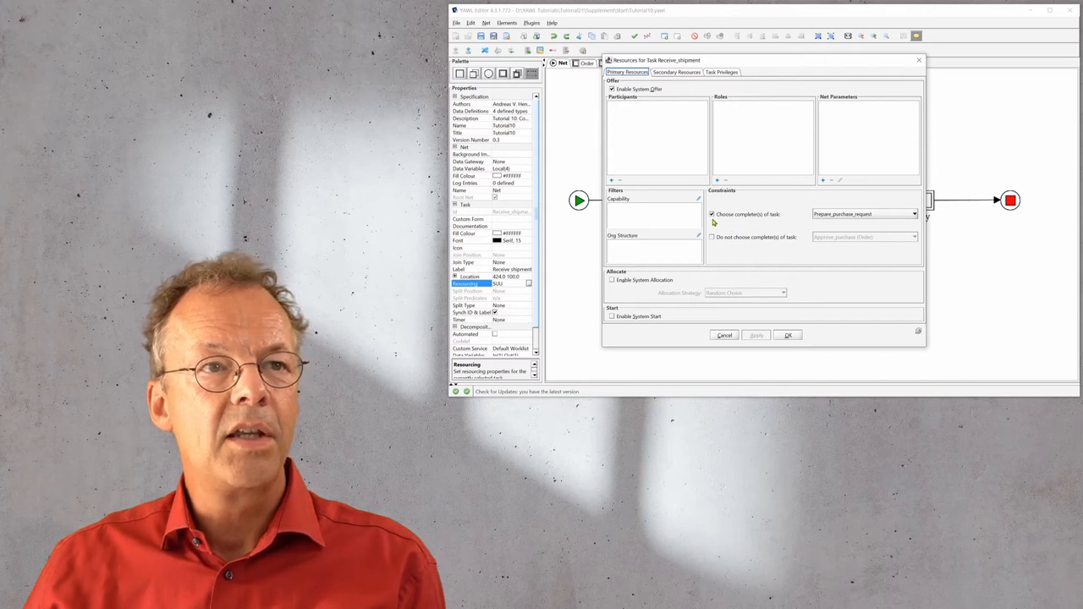
mouse_move(753, 218)
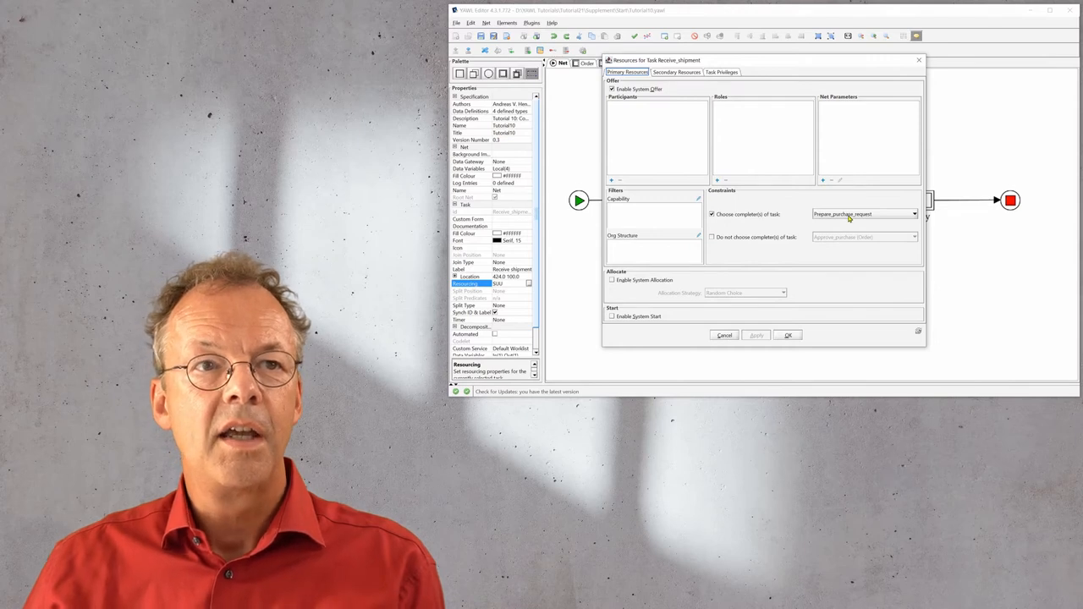
mouse_move(849, 220)
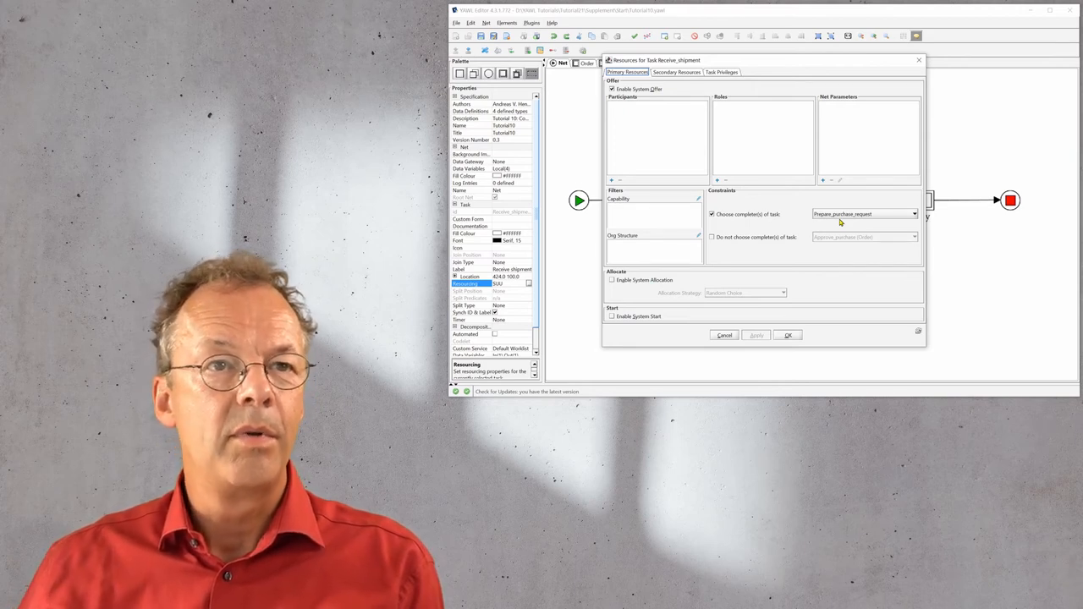
click(785, 335)
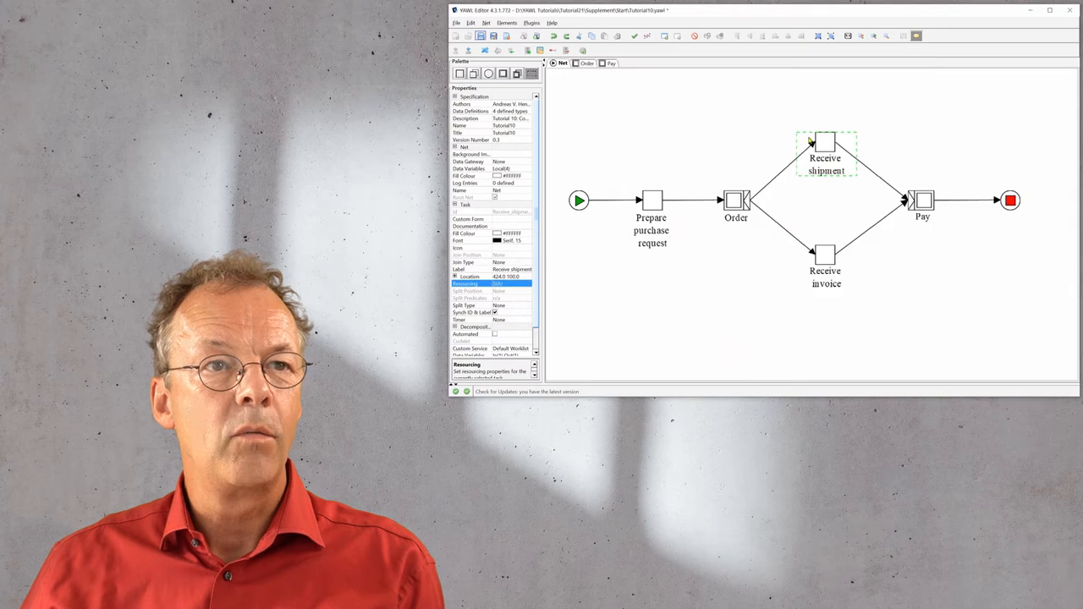
mouse_move(825, 142)
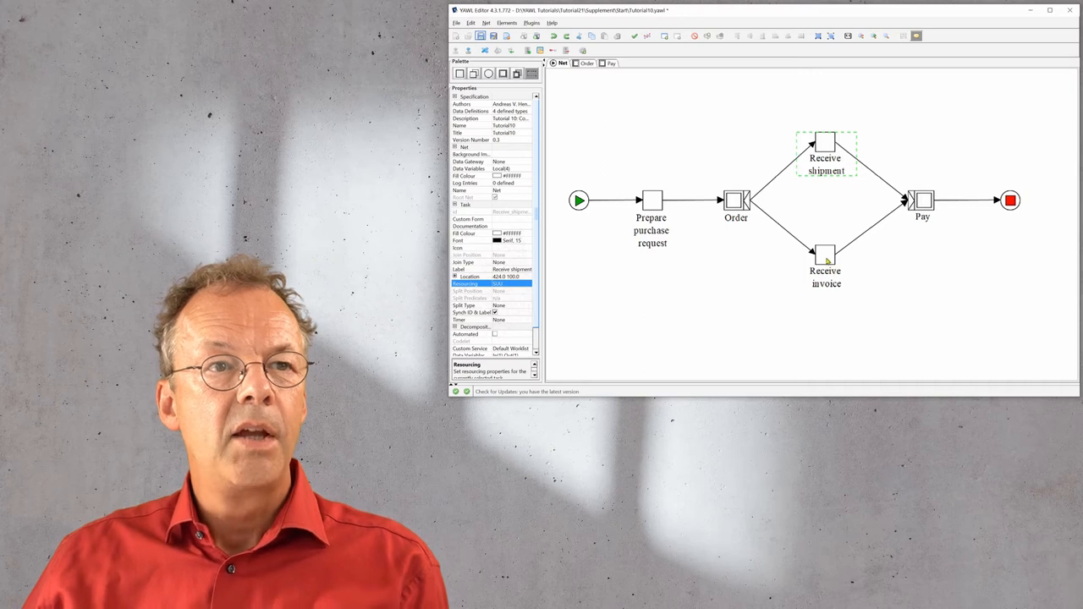
mouse_move(825, 261)
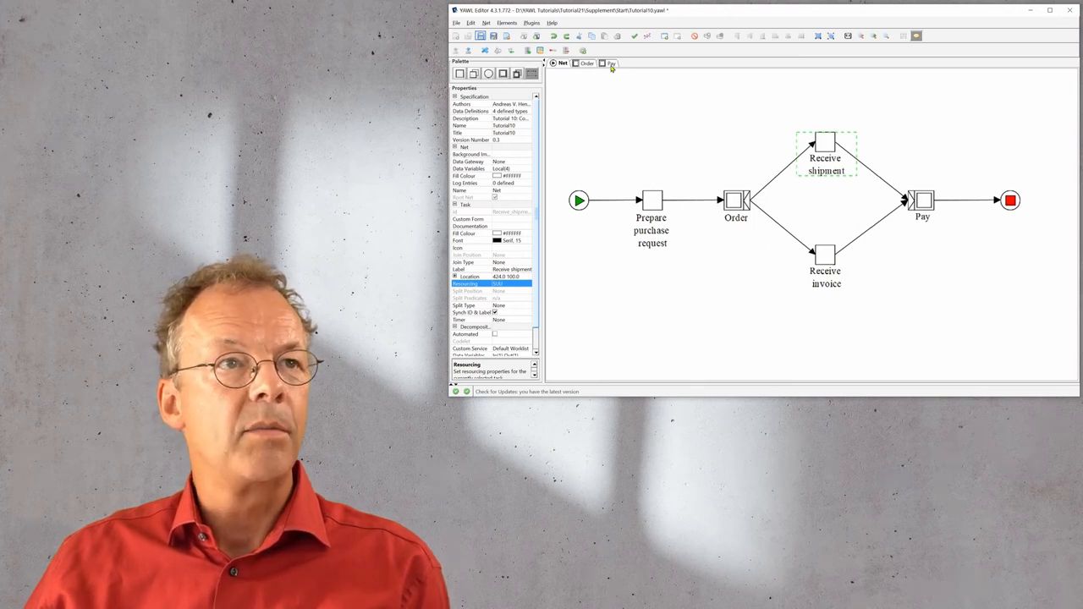
- In the Pay subnet, review Prepare payment's completer constraint tied to Receive invoice and cancel
click(609, 63)
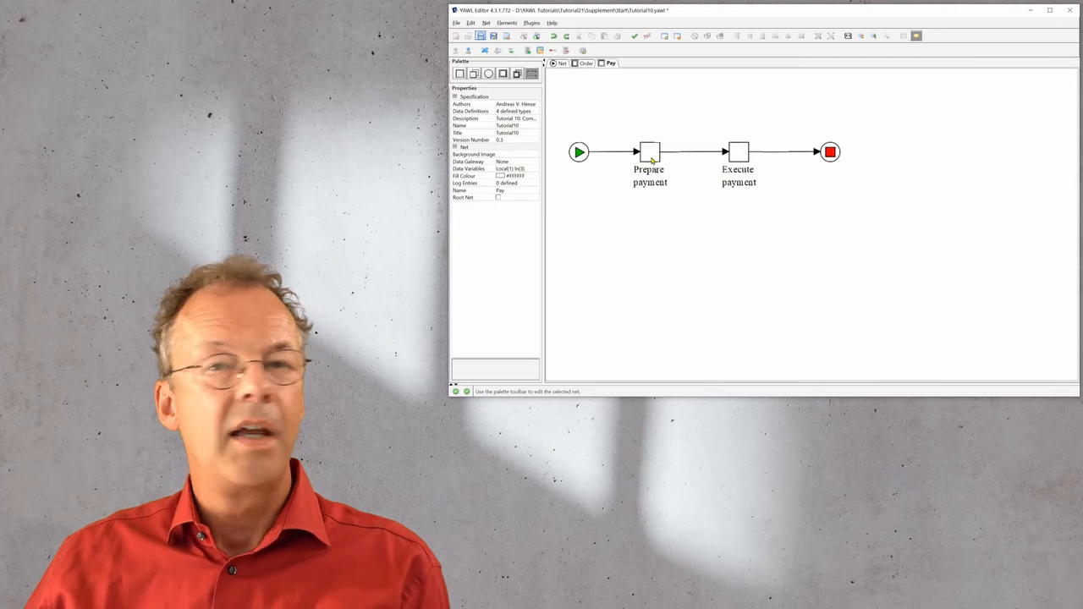
click(649, 152)
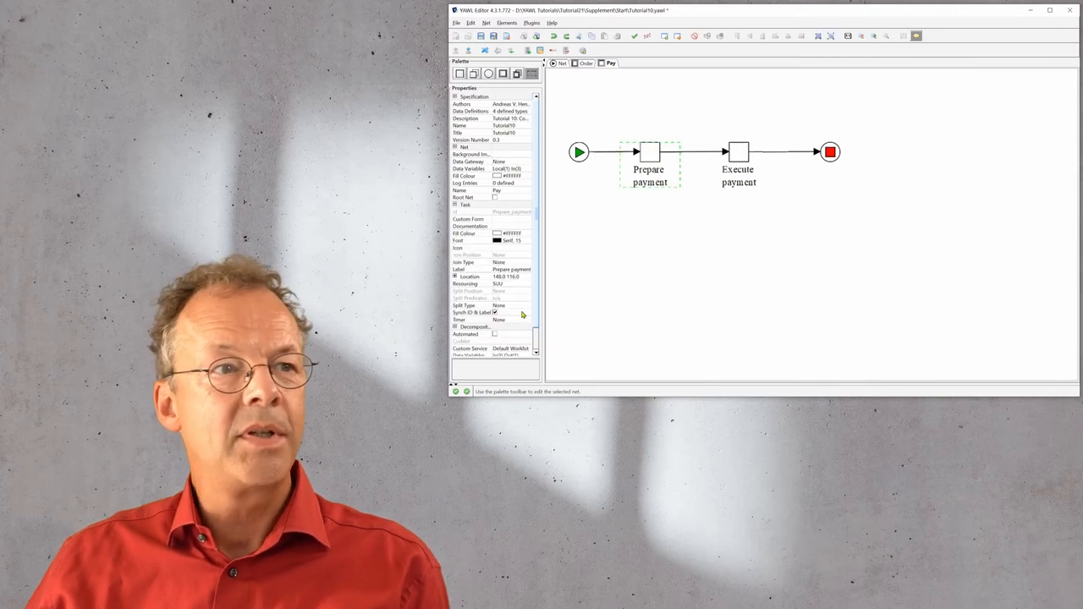
click(528, 282)
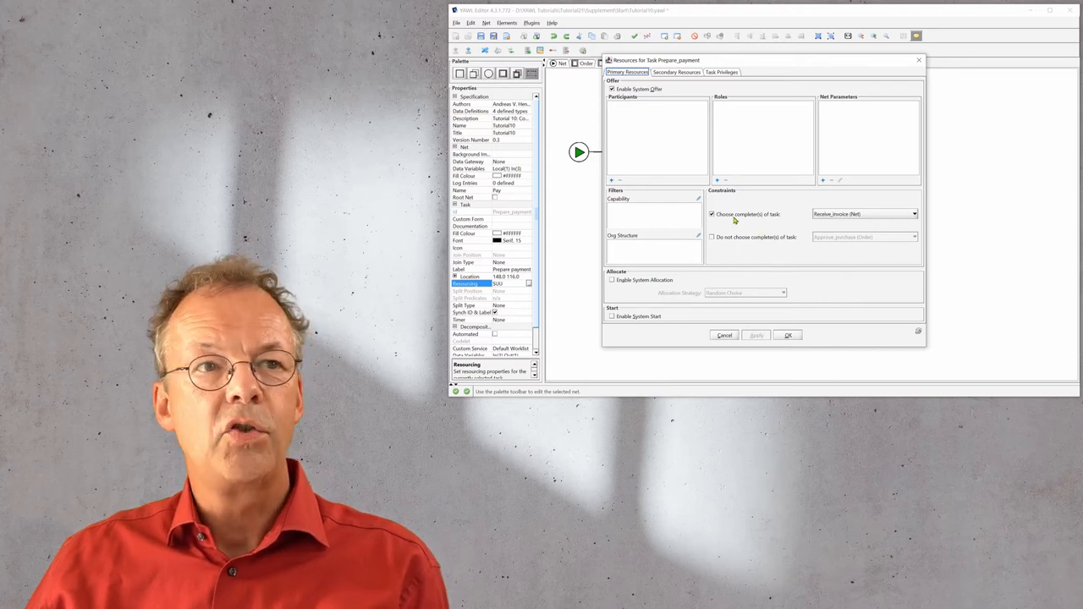
mouse_move(825, 220)
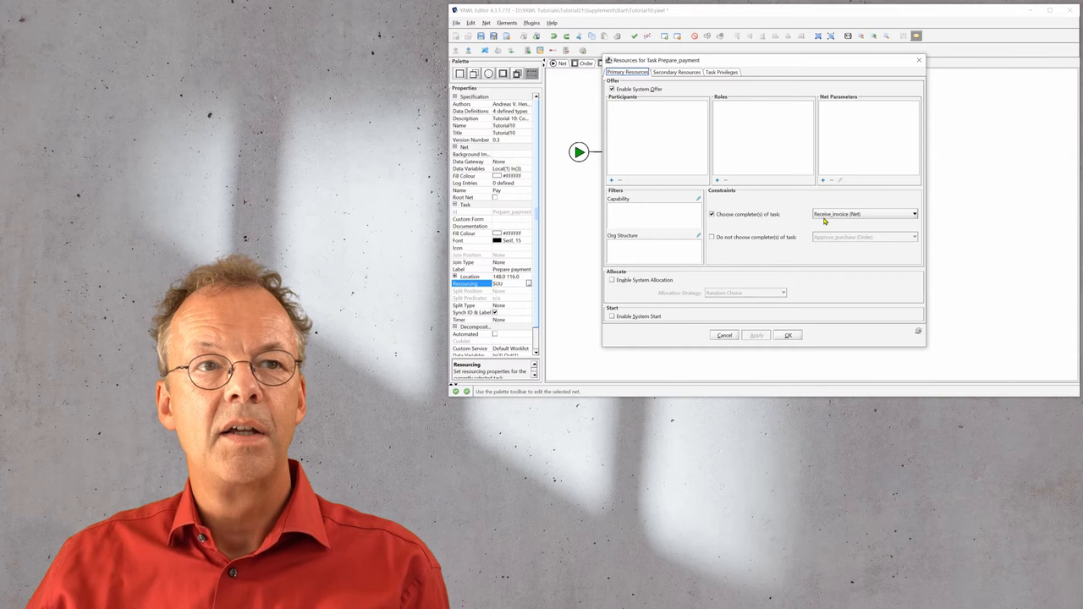
mouse_move(853, 219)
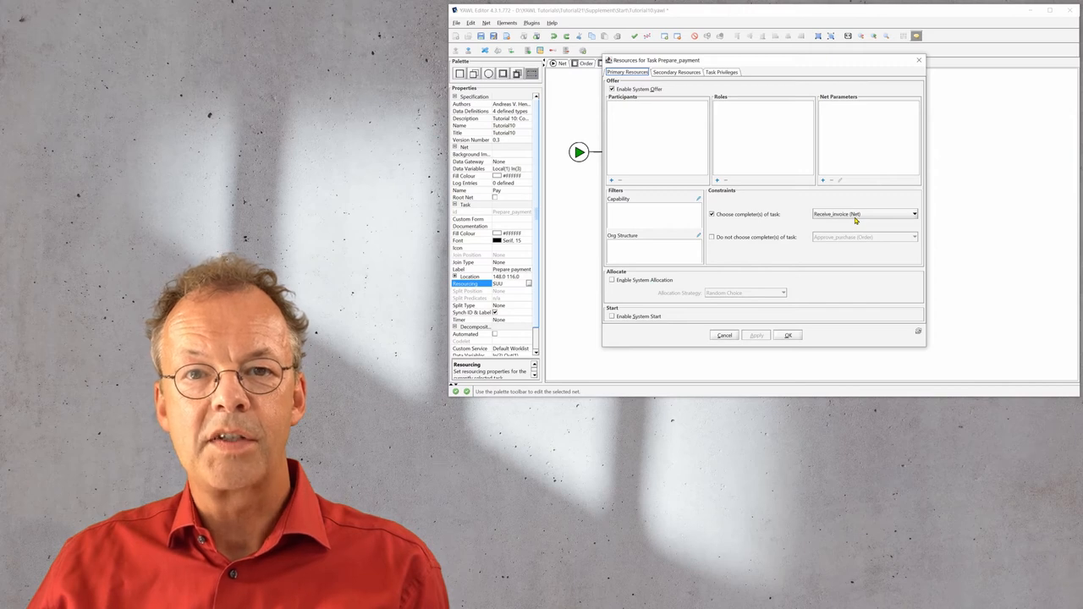
mouse_move(729, 335)
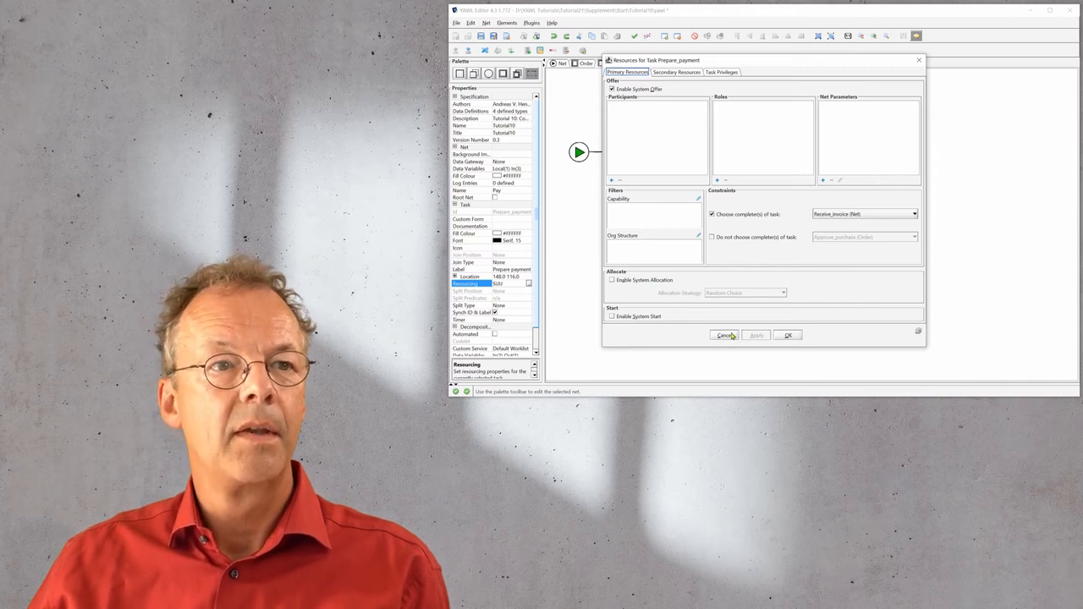
click(724, 335)
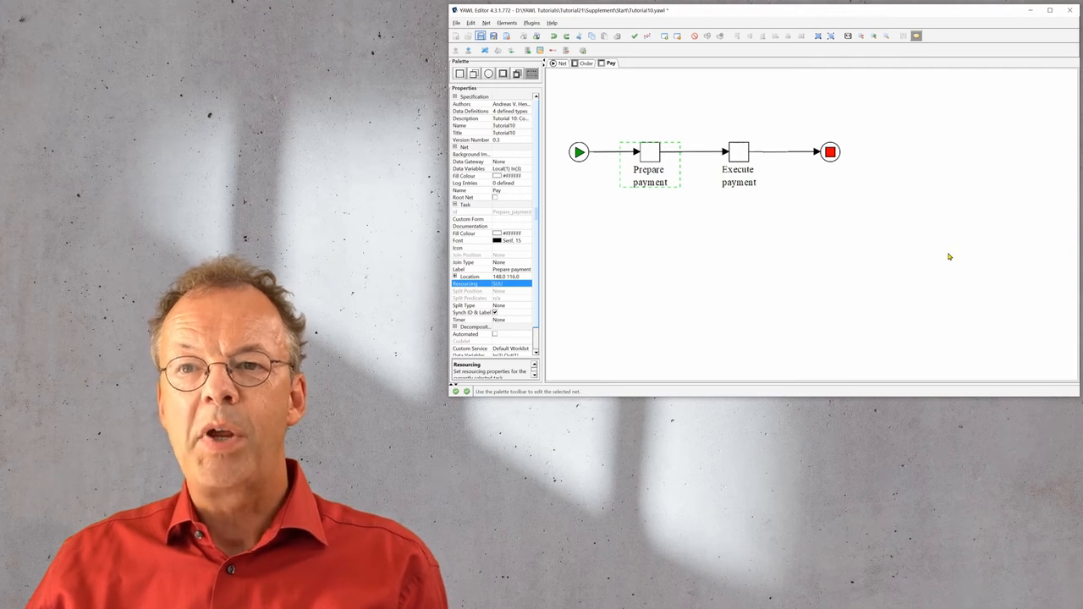
mouse_move(841, 267)
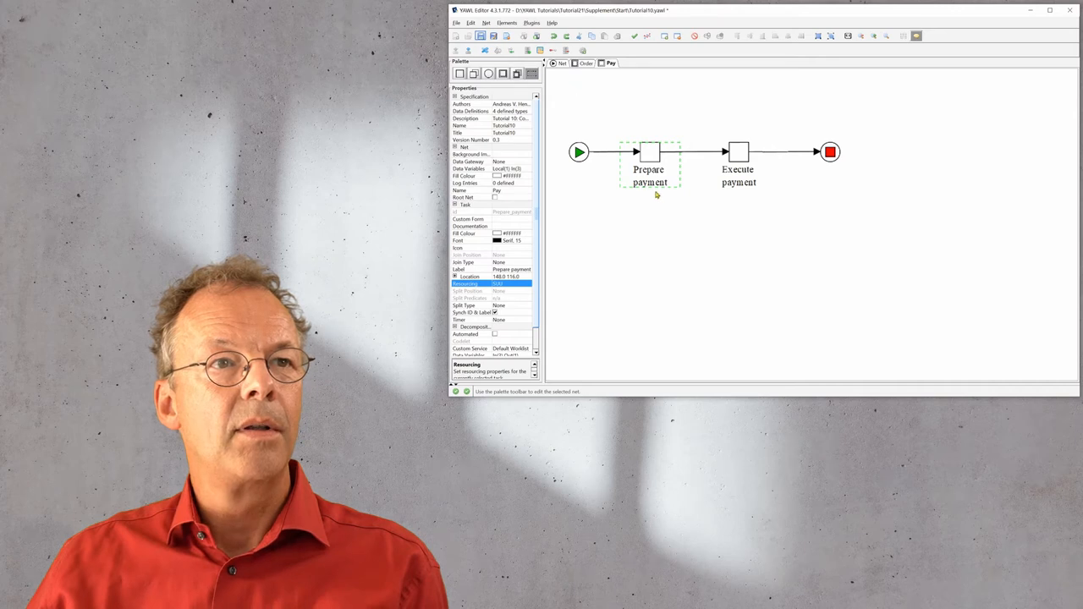
mouse_move(738, 152)
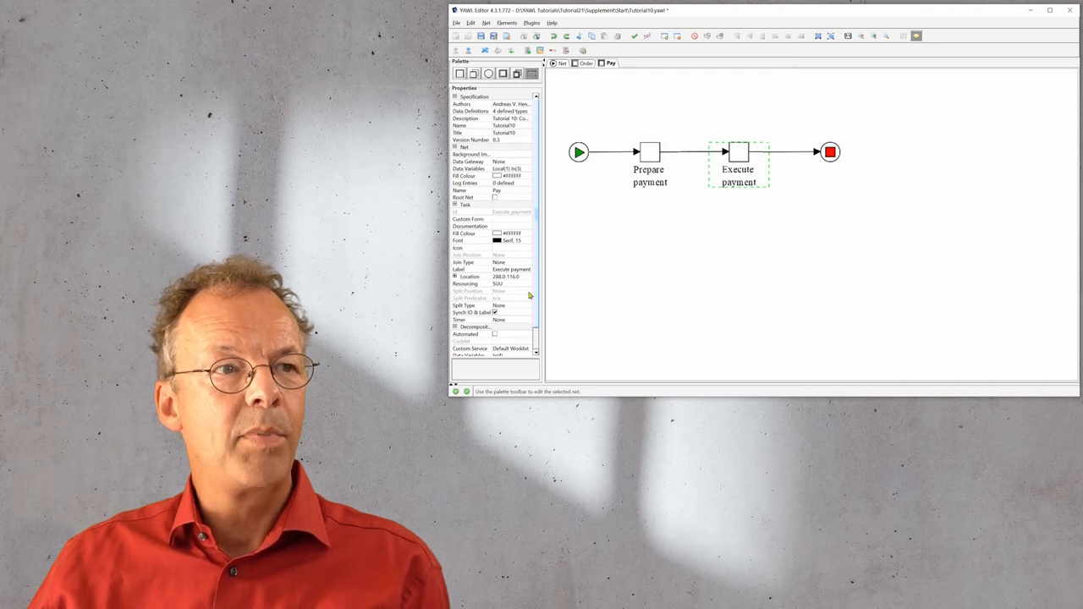
click(528, 282)
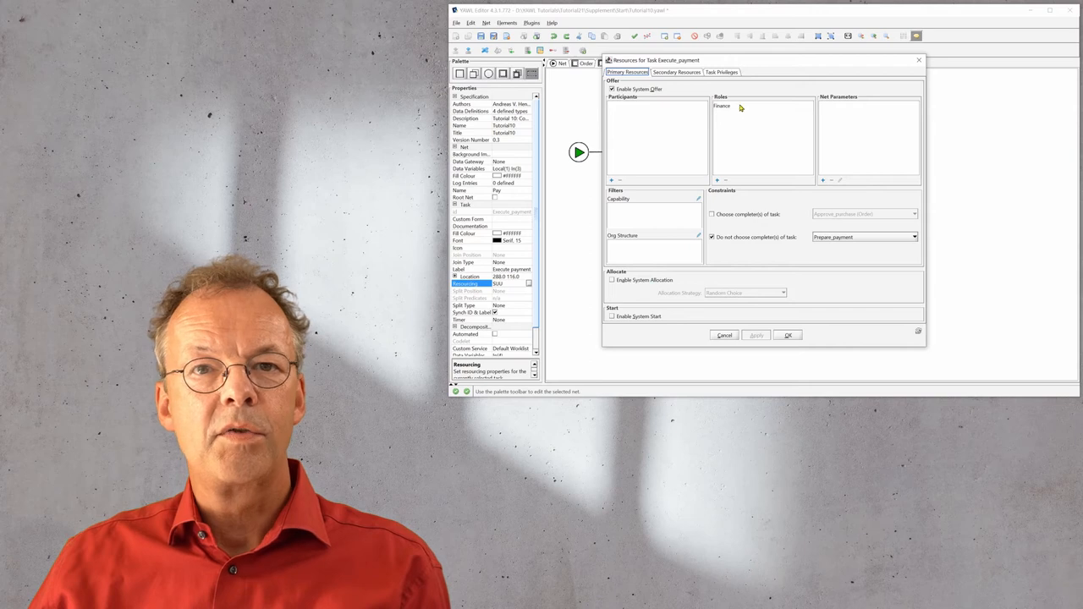
mouse_move(734, 112)
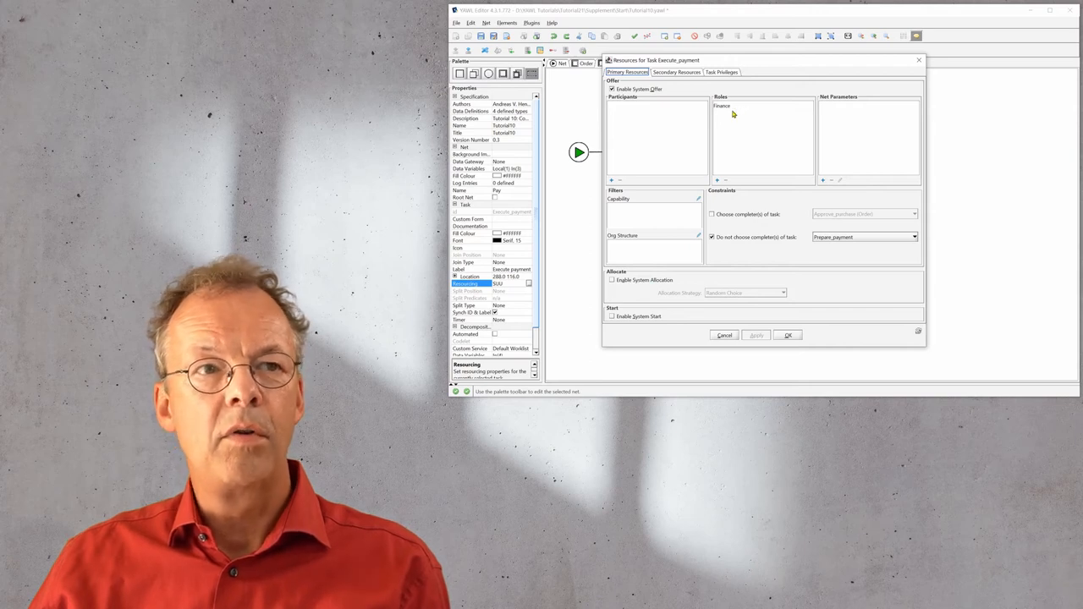
mouse_move(742, 244)
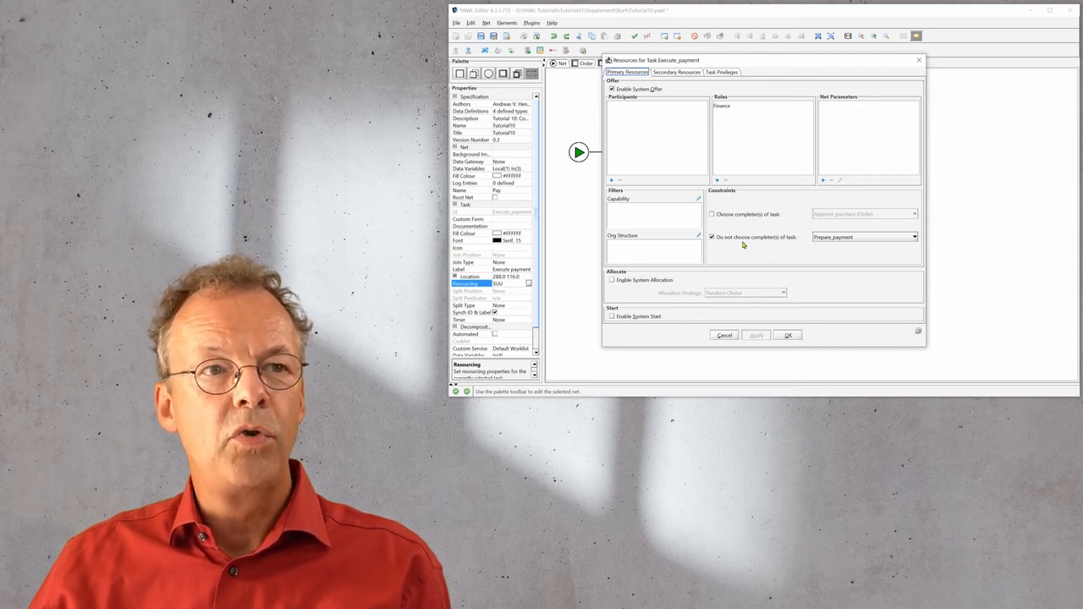
mouse_move(866, 251)
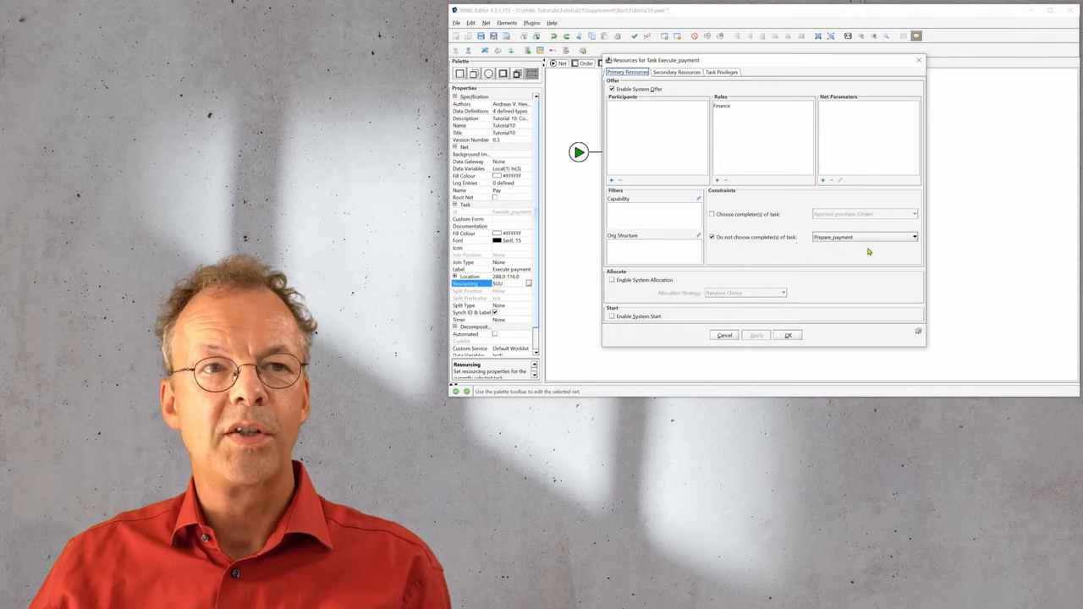
click(785, 335)
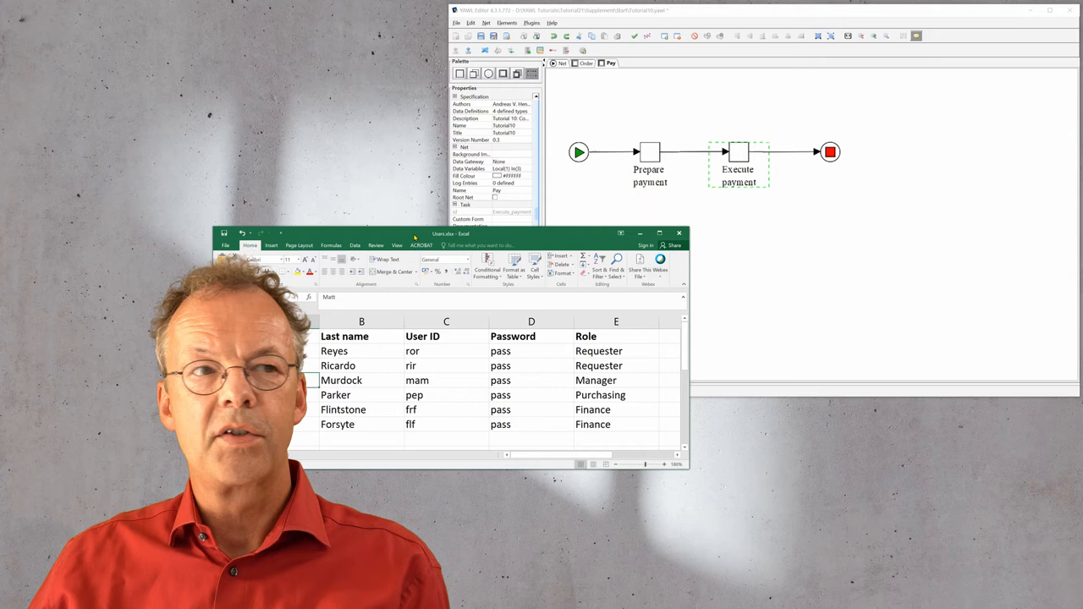
drag(453, 233, 385, 216)
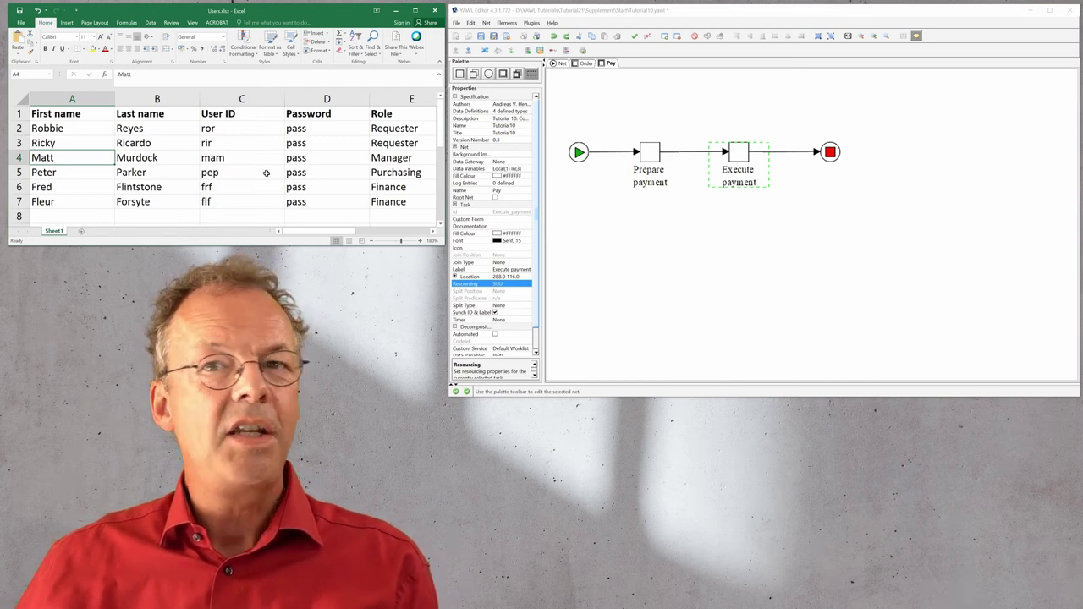
mouse_move(565, 76)
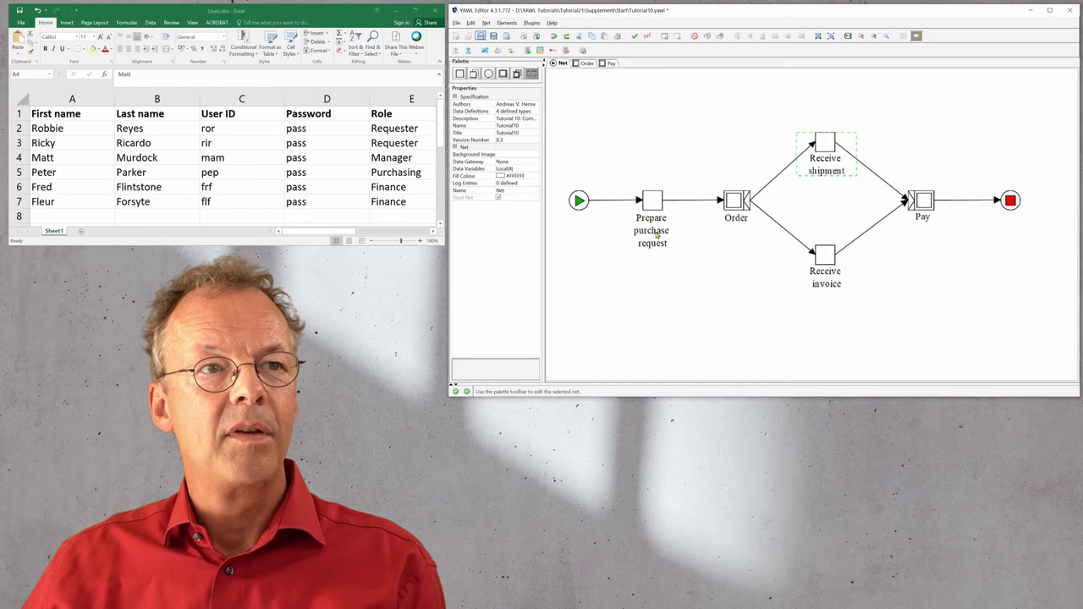
mouse_move(806, 136)
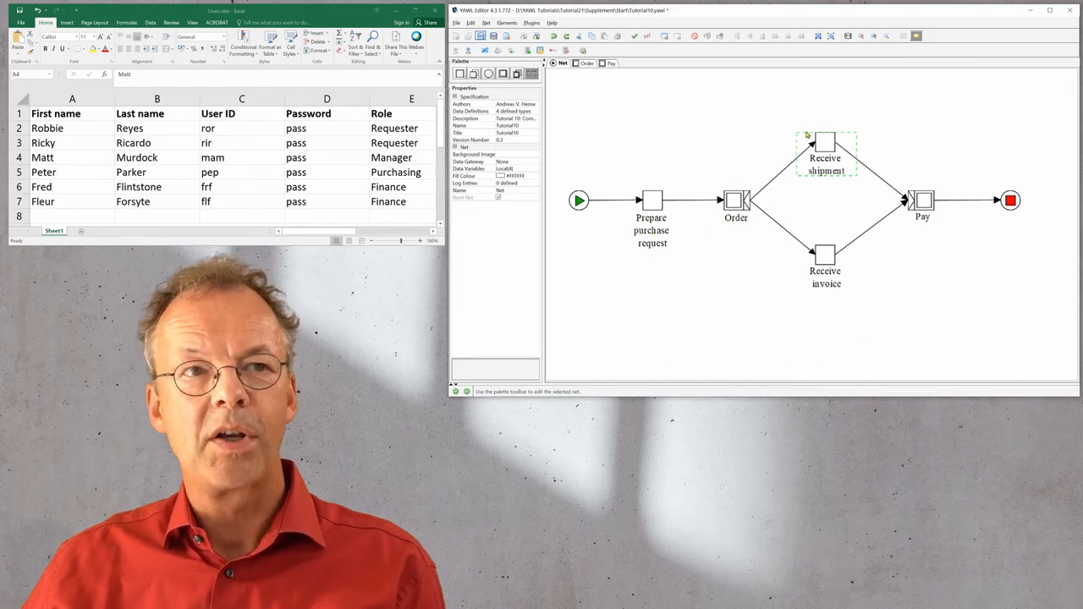
mouse_move(826, 142)
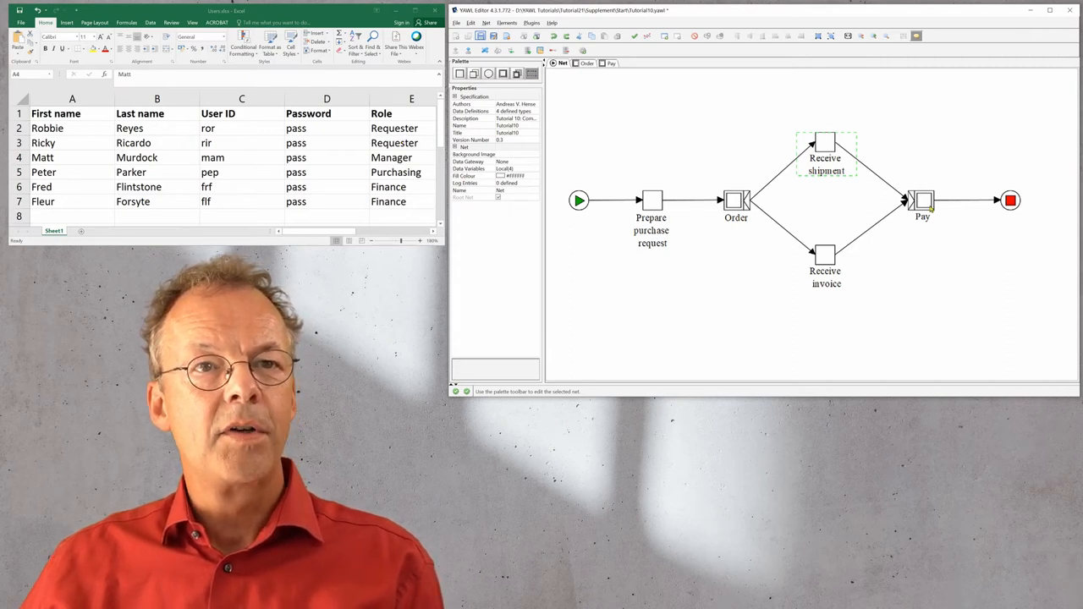
mouse_move(922, 203)
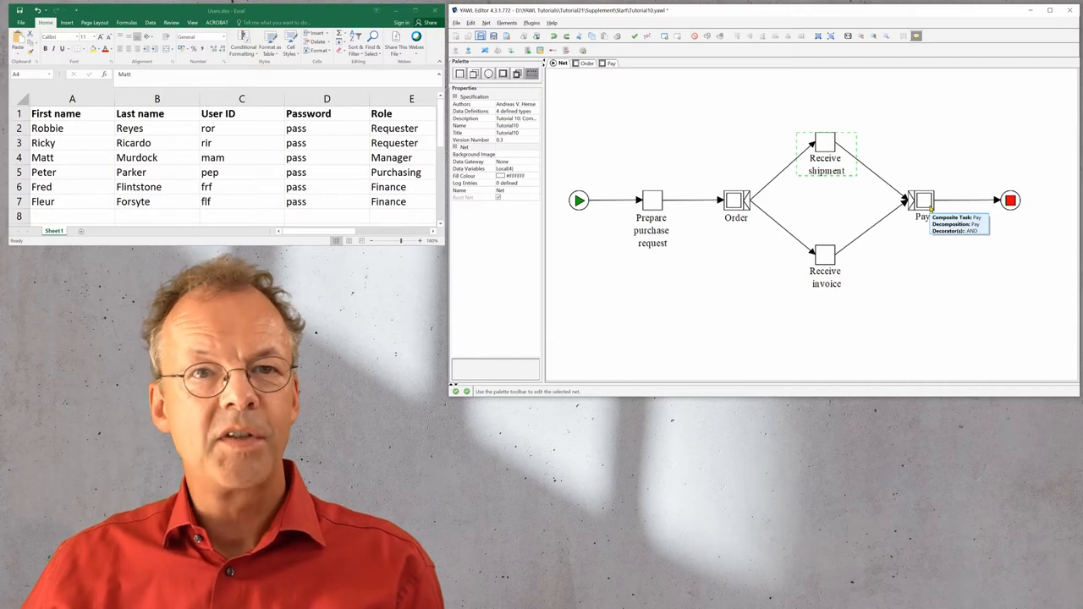
- Review the Receive invoice task, then return to the Pay subnet
click(824, 257)
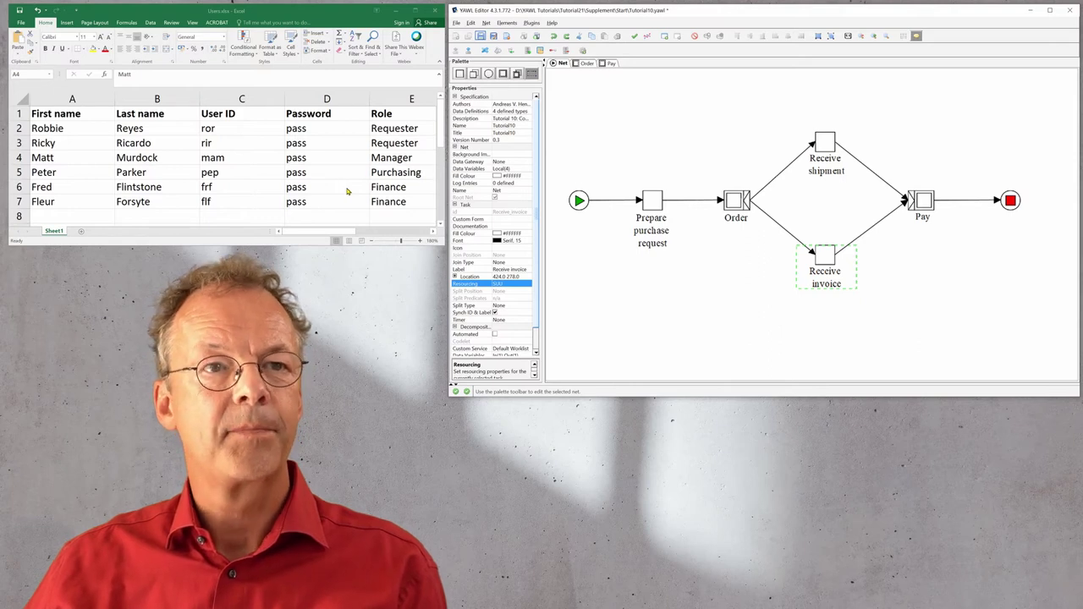
click(609, 63)
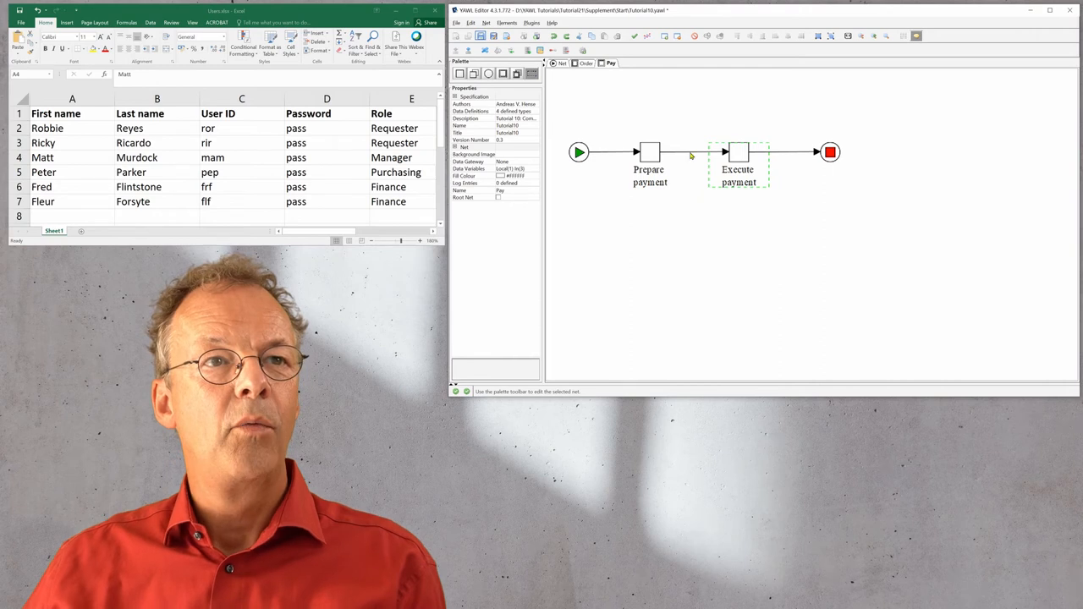
mouse_move(748, 191)
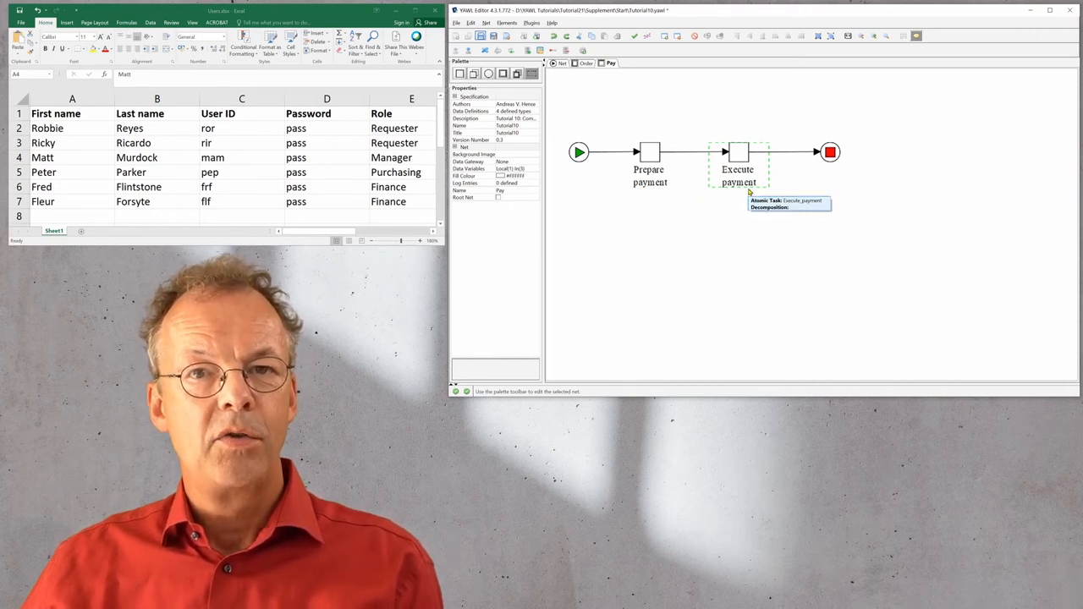
mouse_move(648, 196)
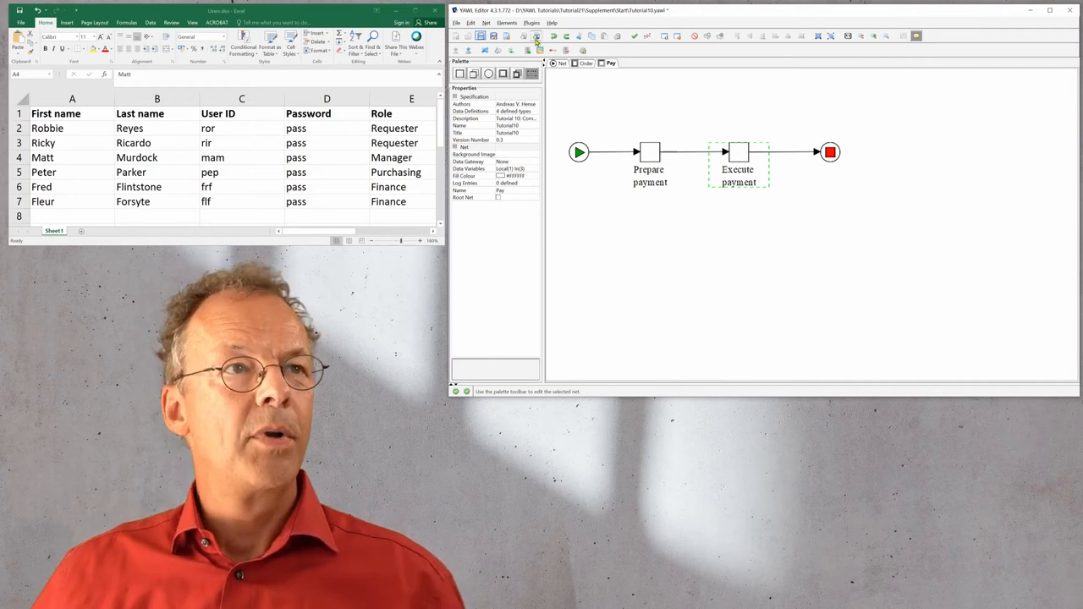
- Upload the specification to the engine and launch a new case (id 3)
click(538, 35)
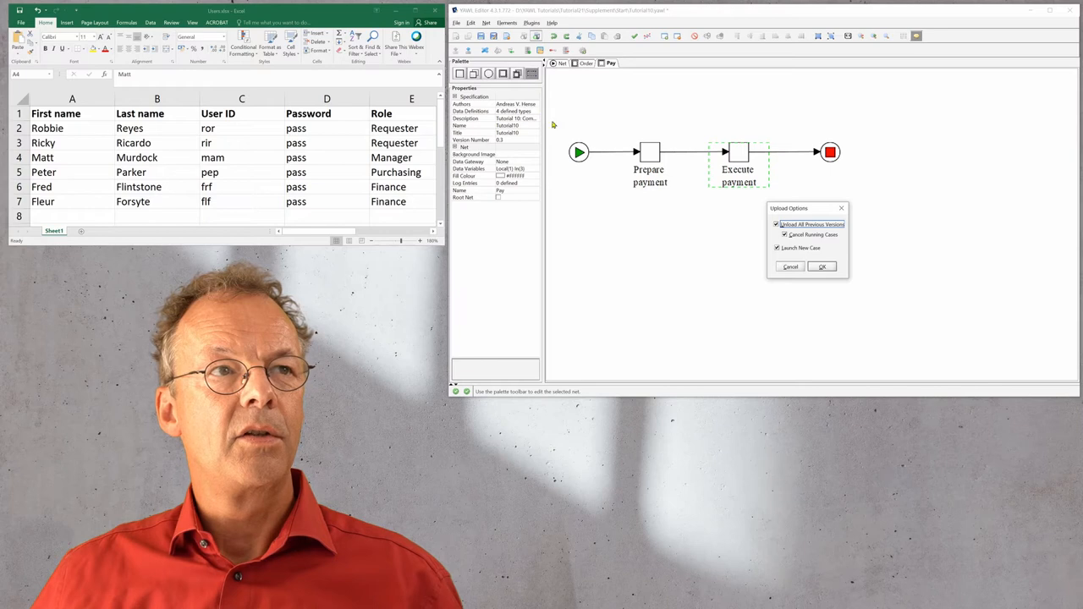
click(820, 268)
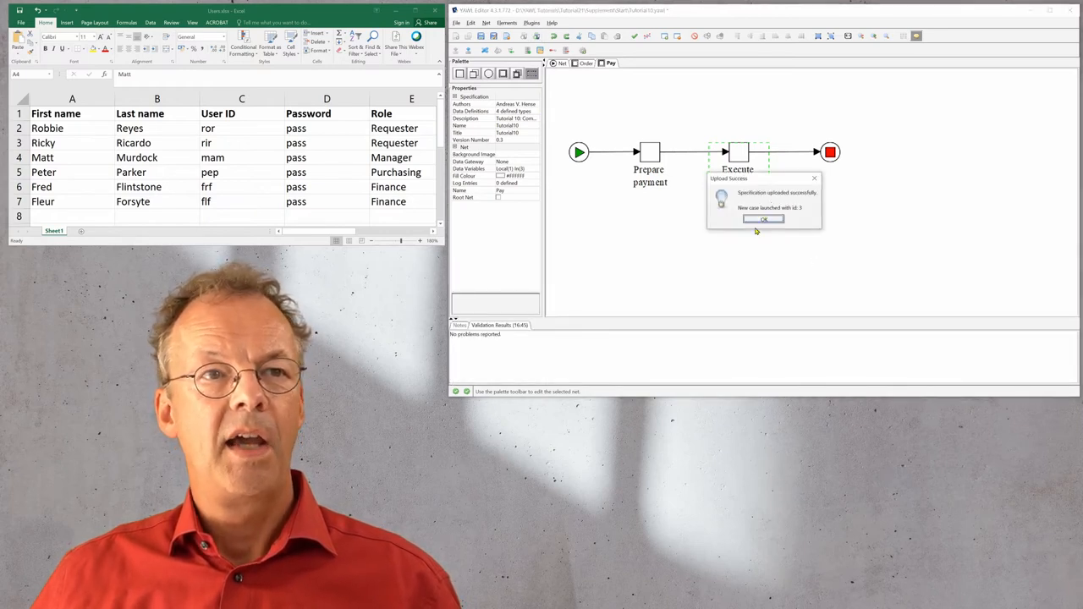
click(761, 220)
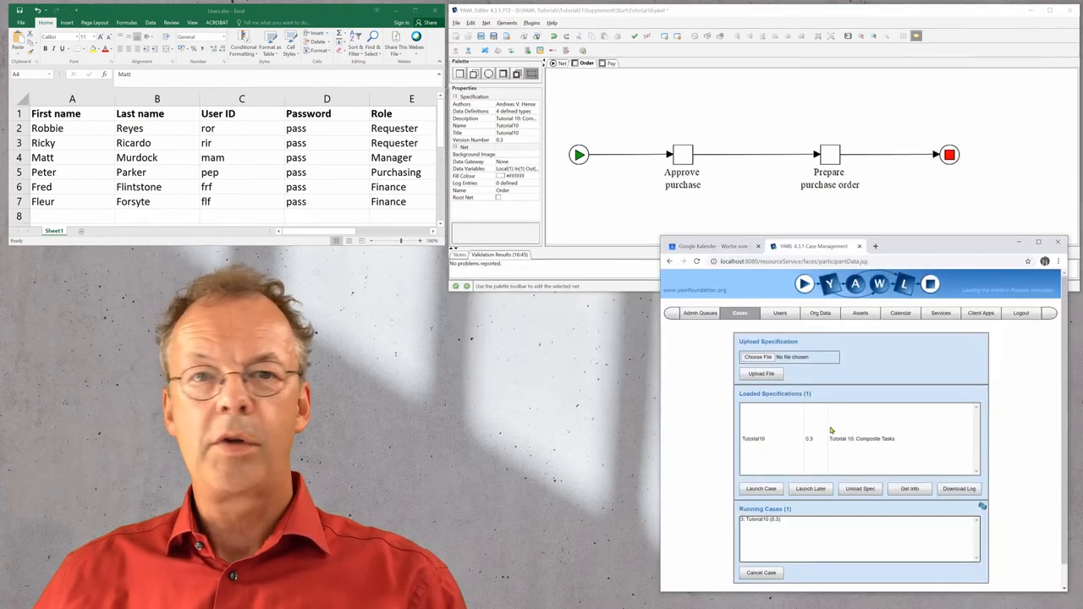
- Inspect the admin Worklisted queue for Prepare purchase request and highlight the requester in the user list
click(704, 313)
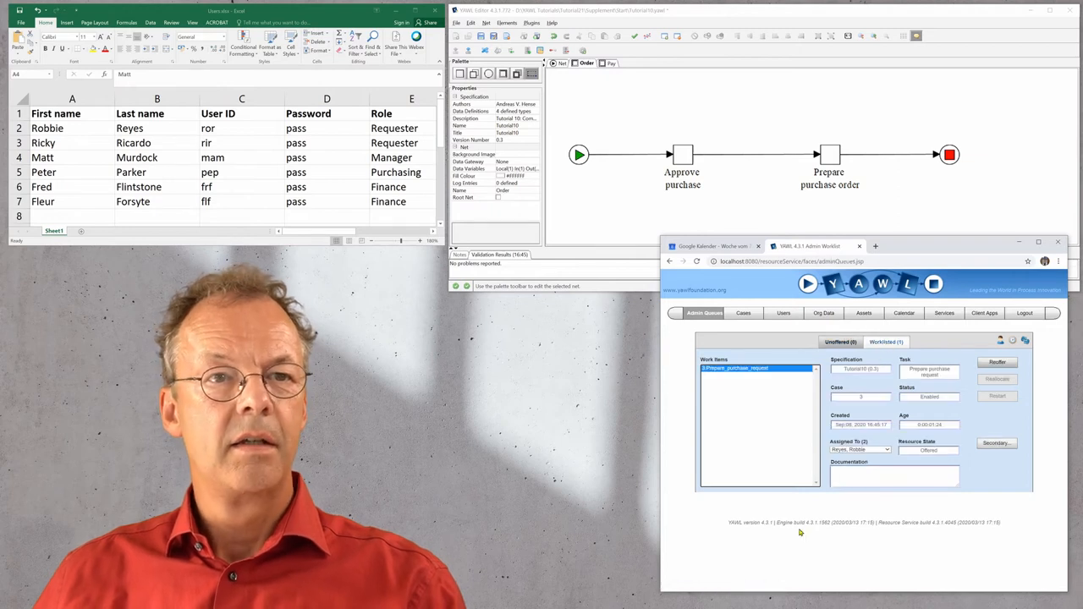
mouse_move(724, 416)
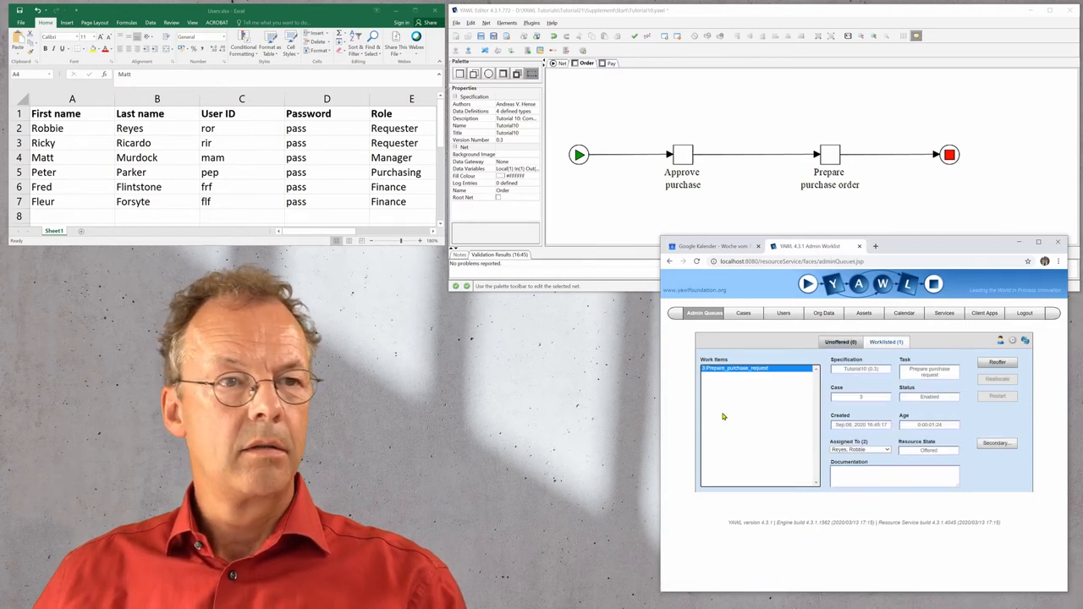
mouse_move(748, 388)
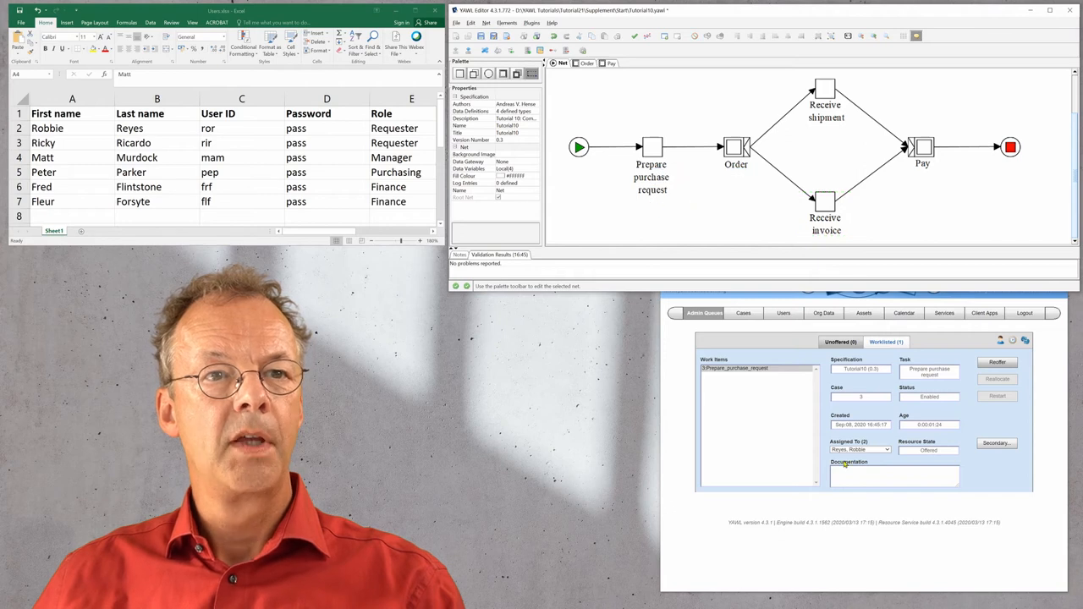
click(887, 448)
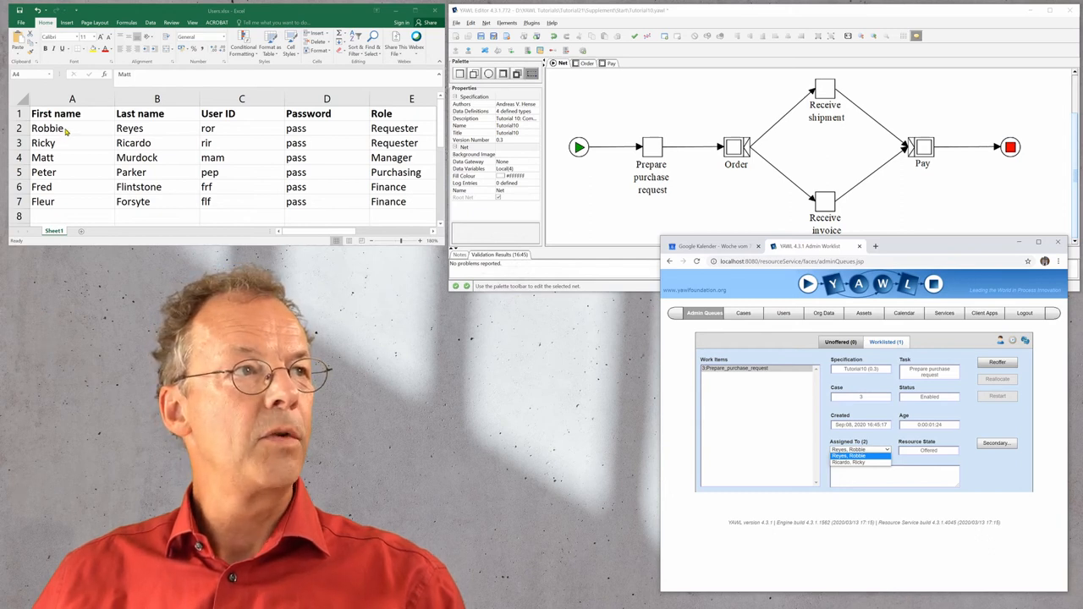
click(71, 128)
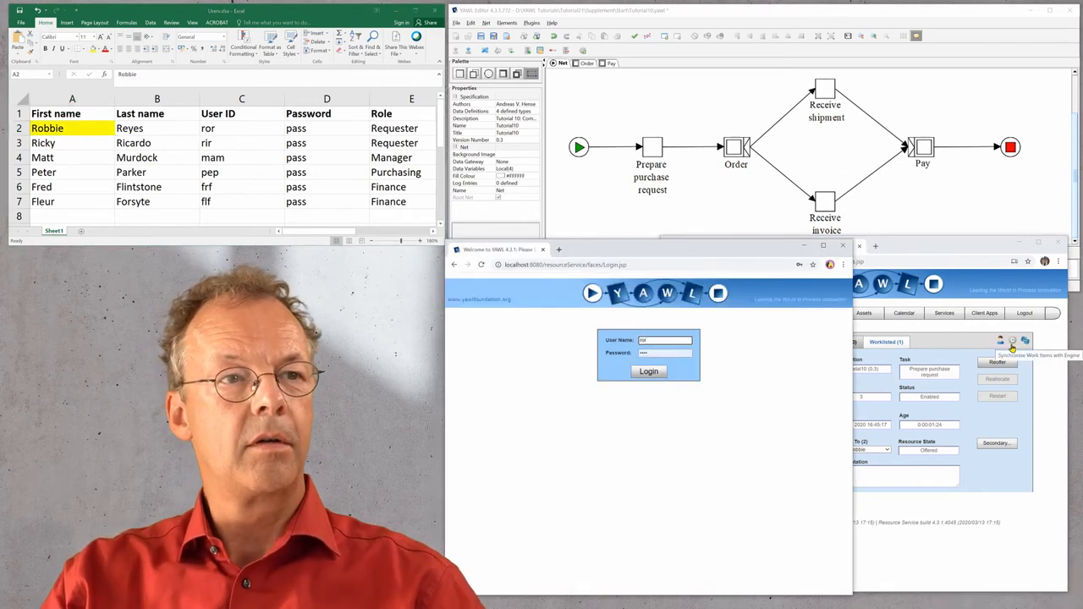
- Log in as the requester Robbie, fill in the Prepare purchase request form and complete it
click(650, 370)
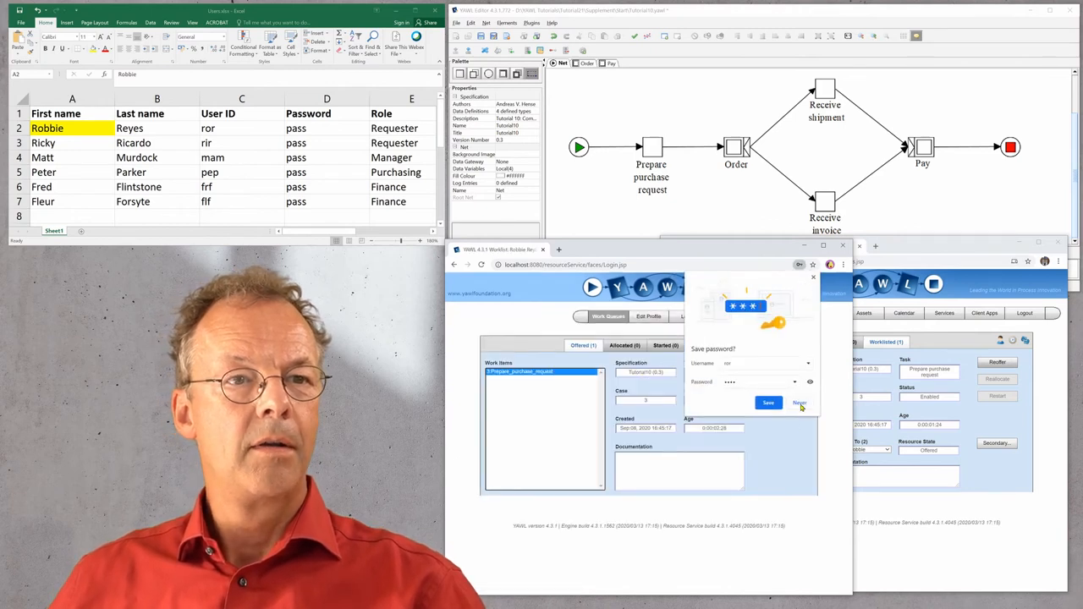
click(799, 403)
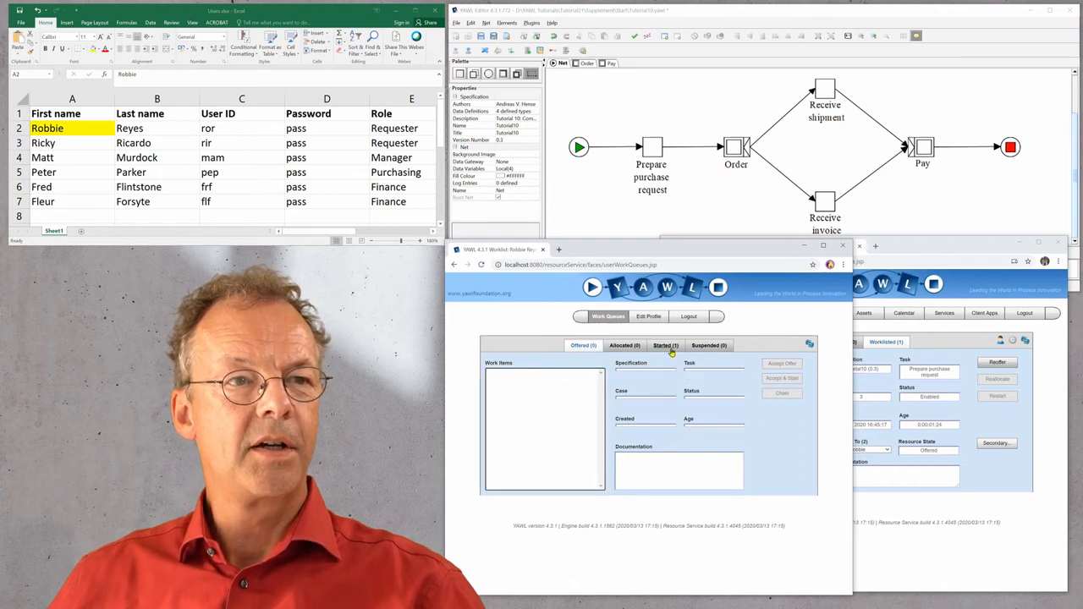
click(665, 345)
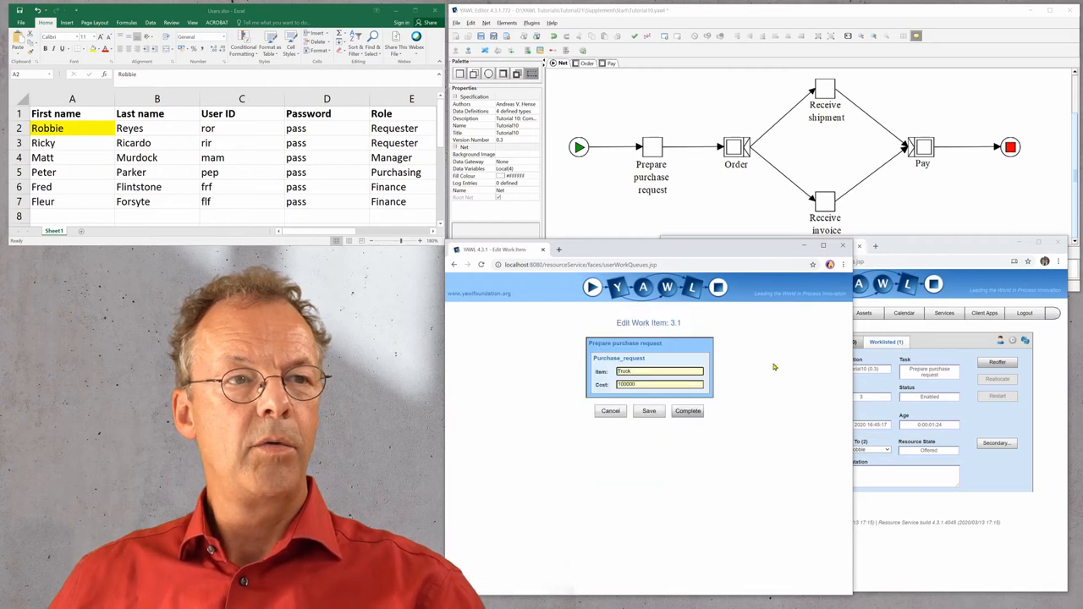
mouse_move(688, 440)
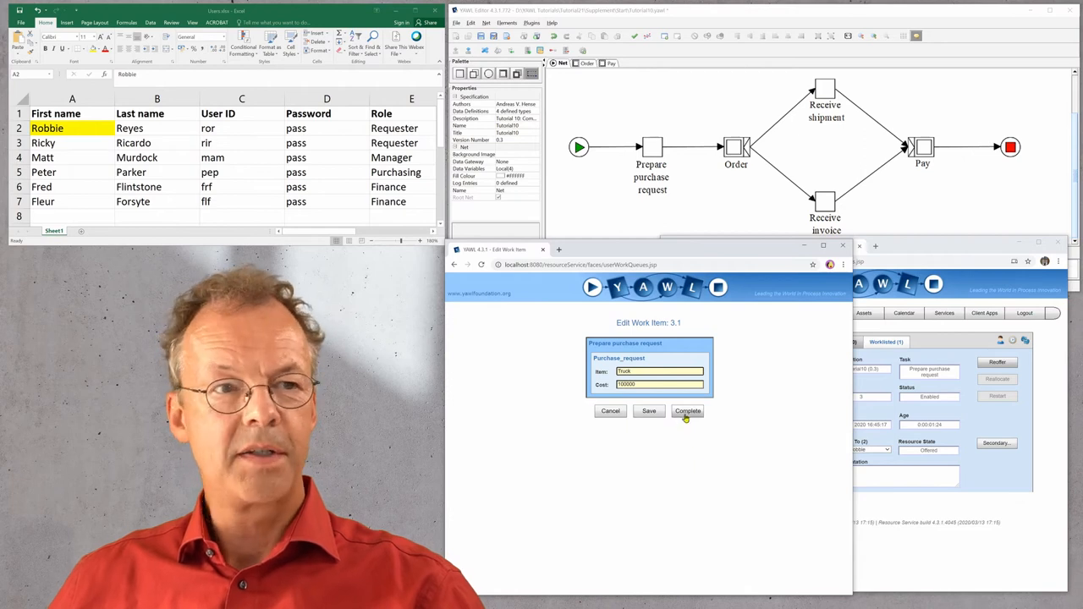
click(687, 411)
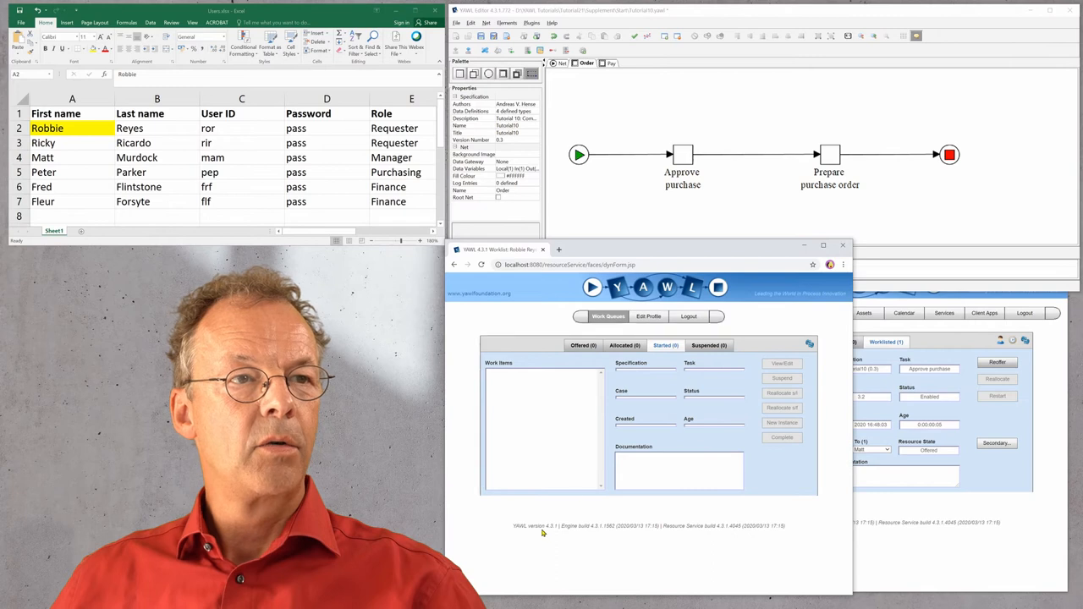
- Switch the worklist login to the manager and accept and start Approve purchase
click(687, 317)
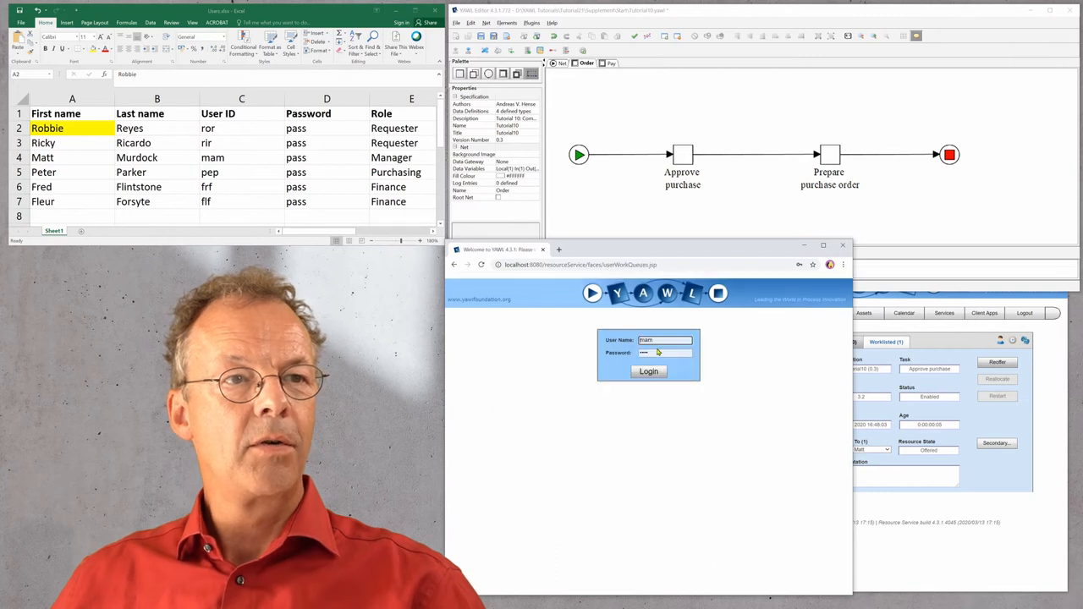
click(648, 372)
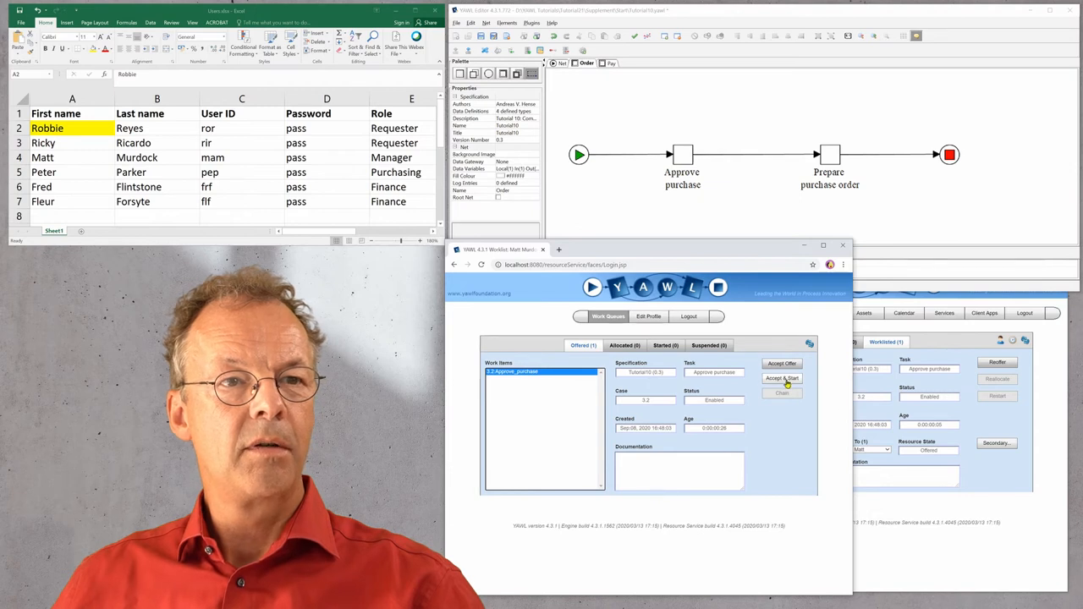
click(782, 379)
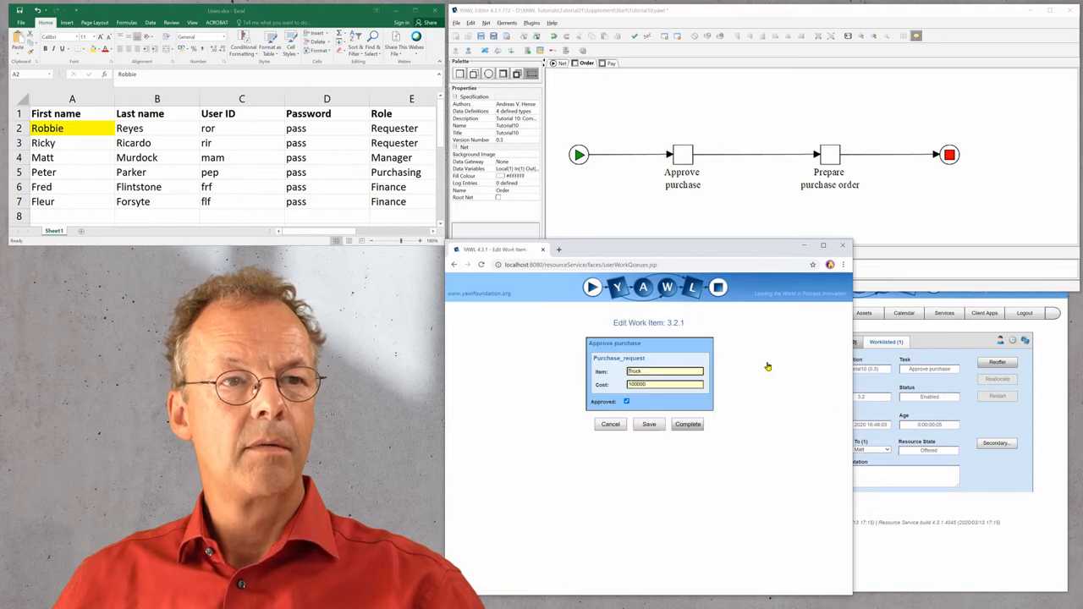
mouse_move(732, 433)
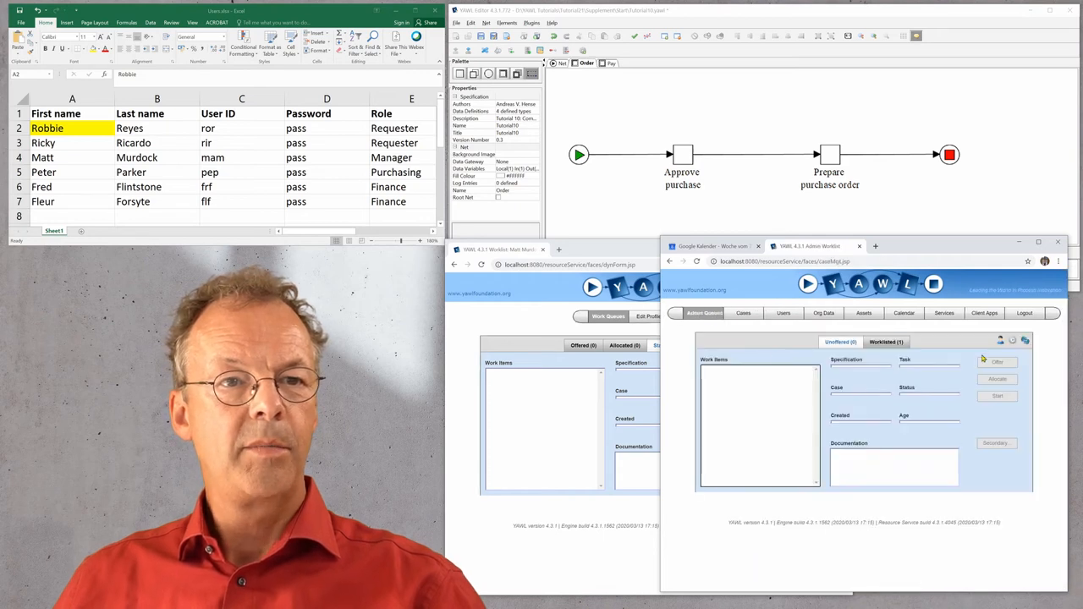
- Complete Approve purchase, log in as pep, start Prepare purchase order and enter supplier 'MAN'
click(753, 368)
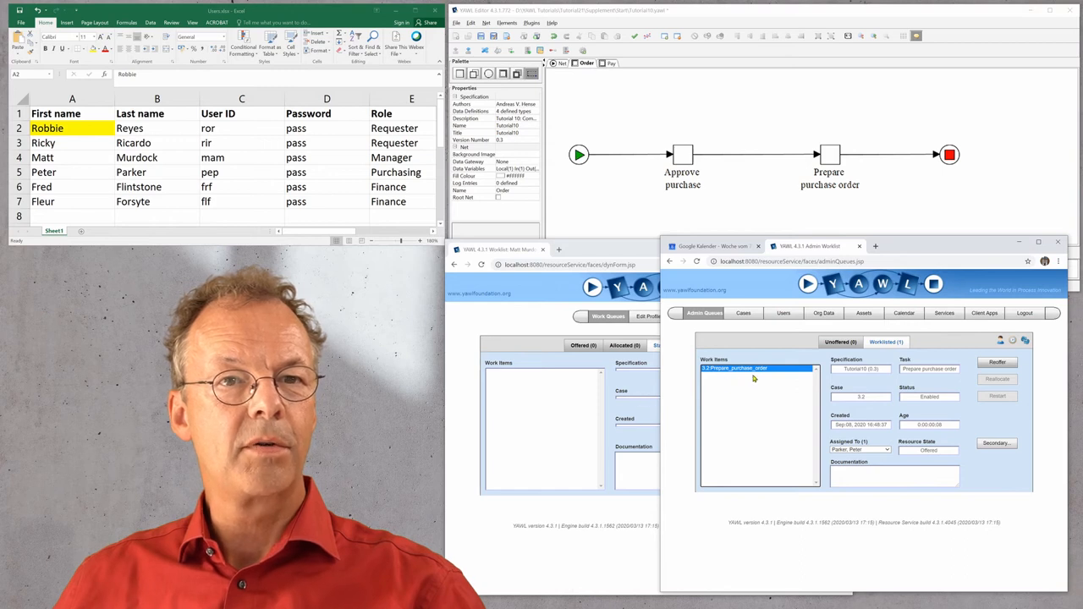
mouse_move(871, 194)
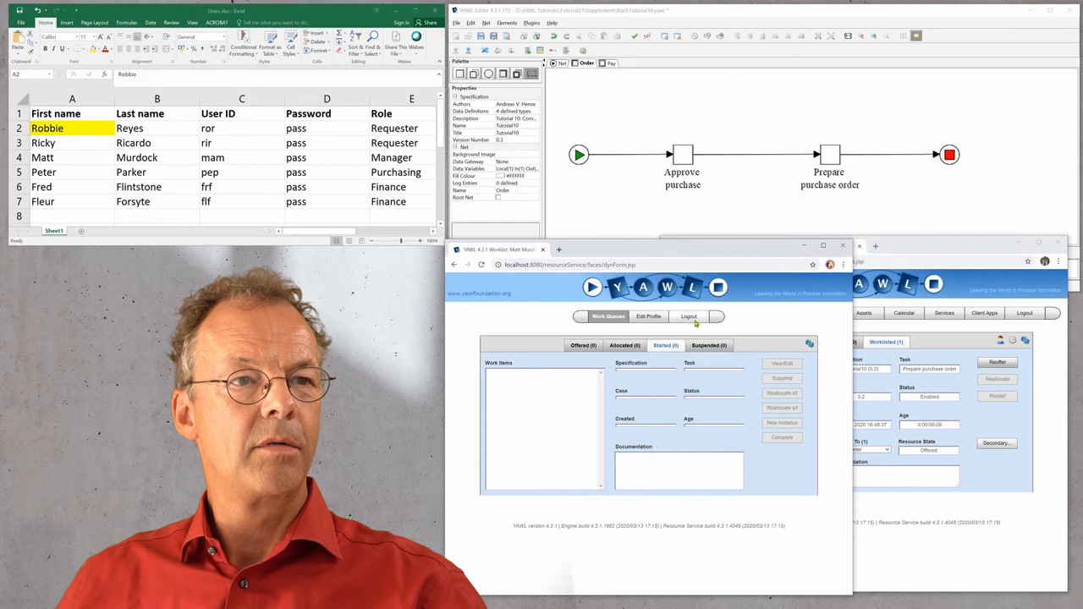
click(689, 316)
text(pep)
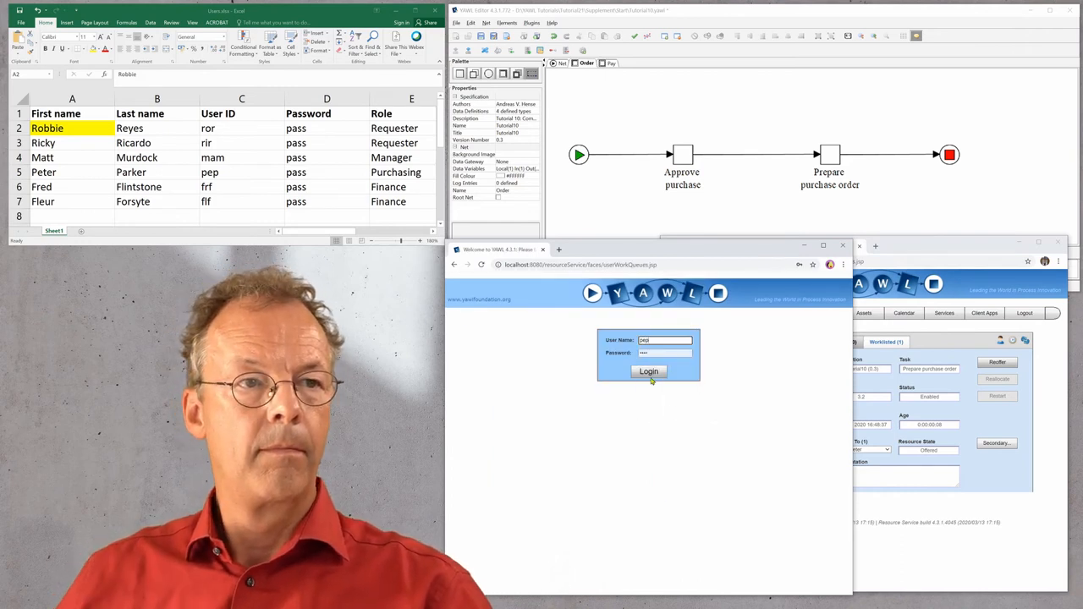
click(649, 372)
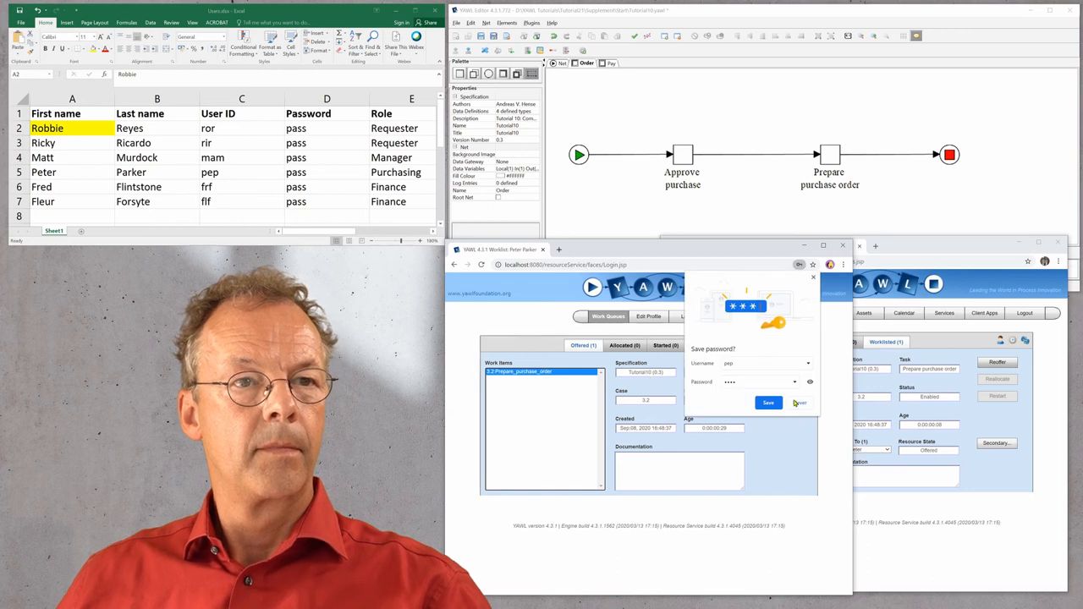
click(768, 402)
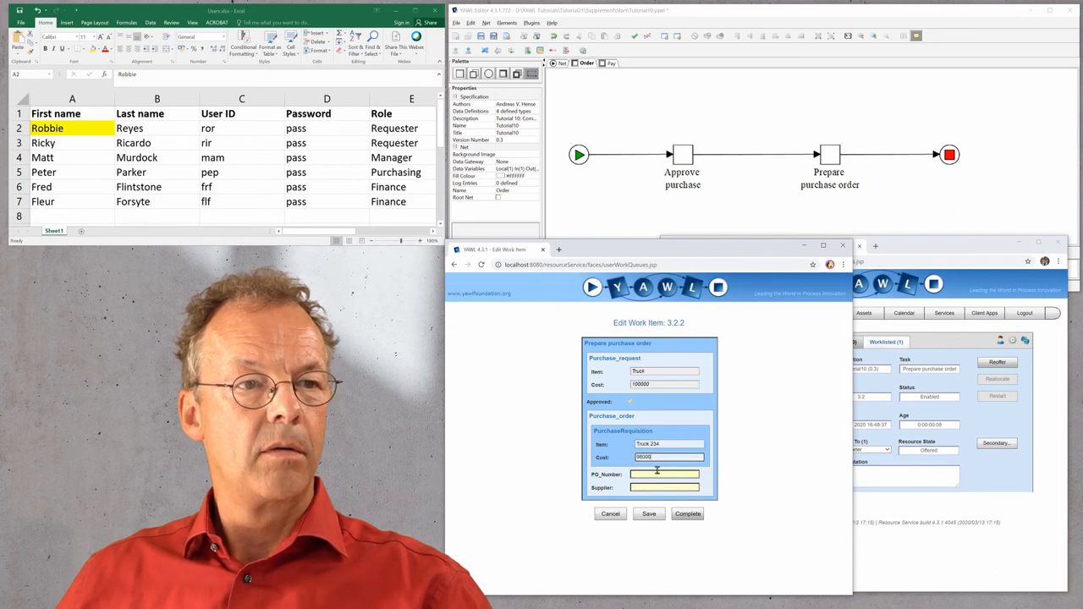
text(MAN)
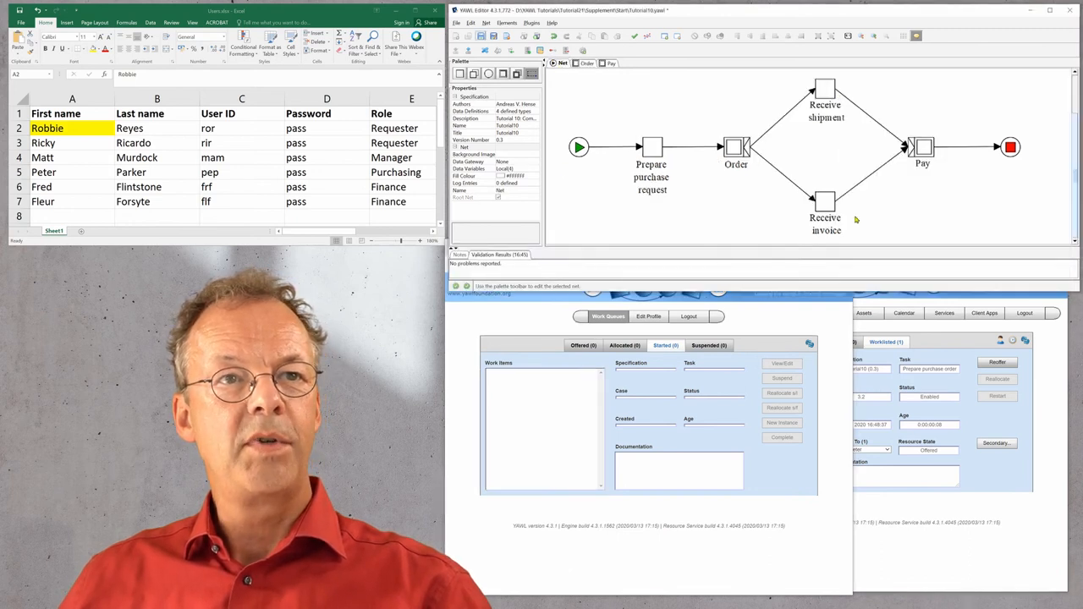
mouse_move(826, 203)
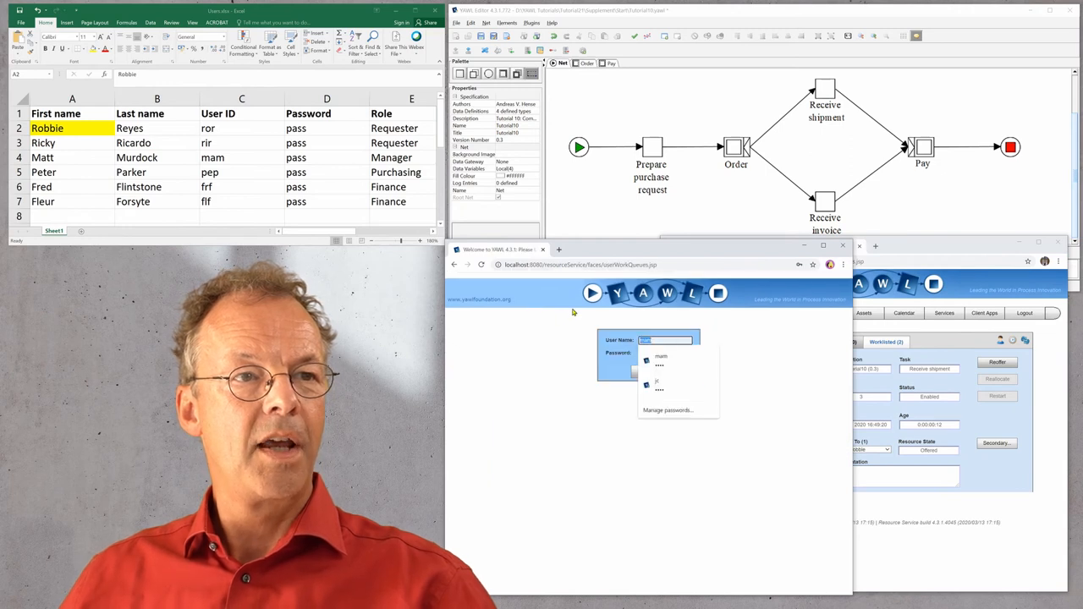
- Log back in as the requester, start Receive shipment, enter the shipment number and complete it
click(659, 355)
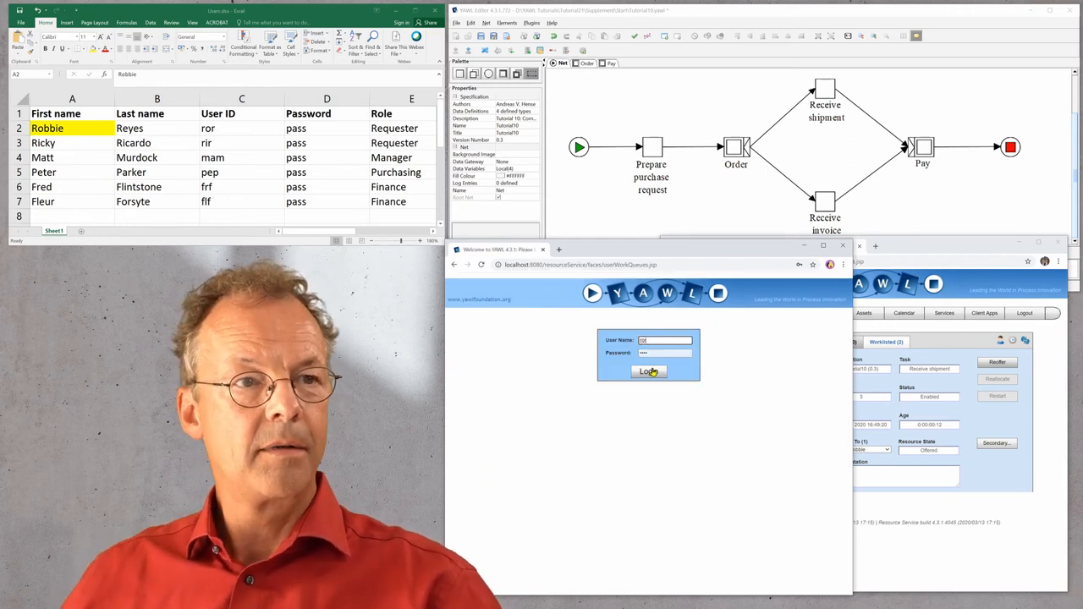
click(647, 372)
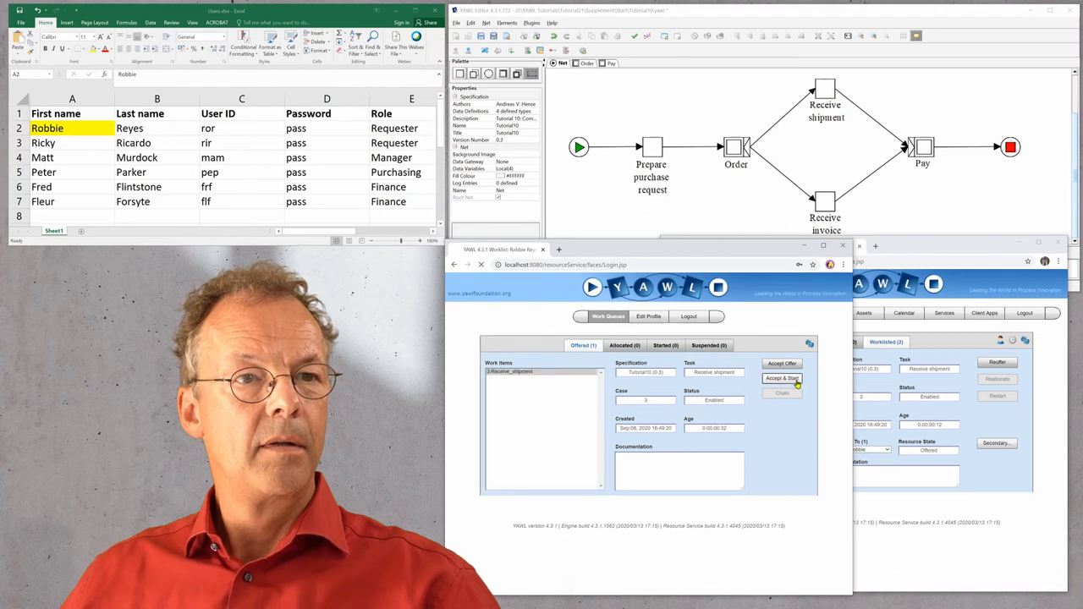
click(781, 379)
text(23141234)
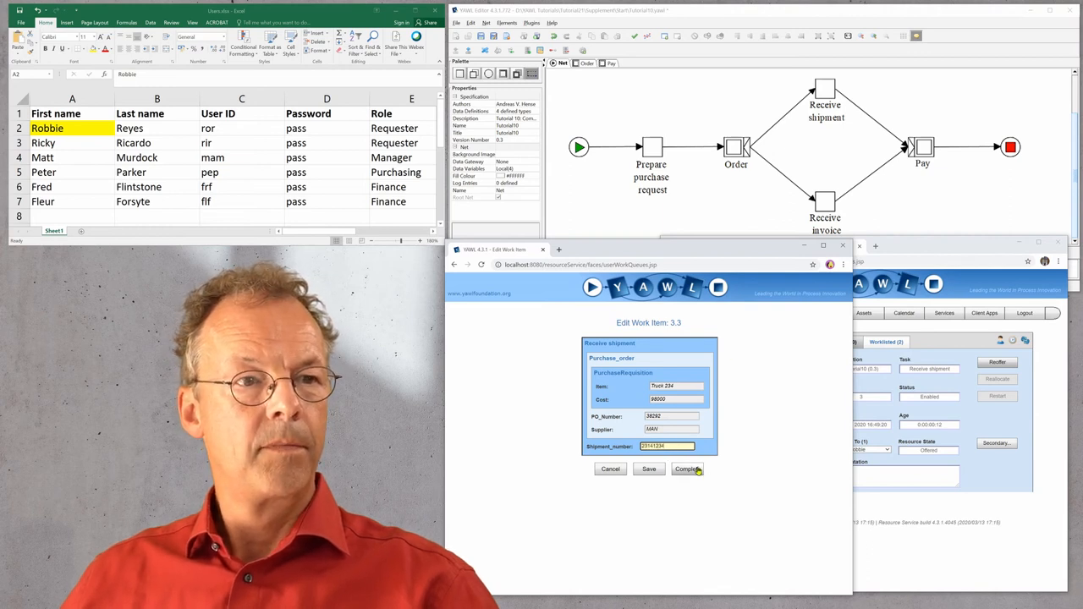
click(686, 468)
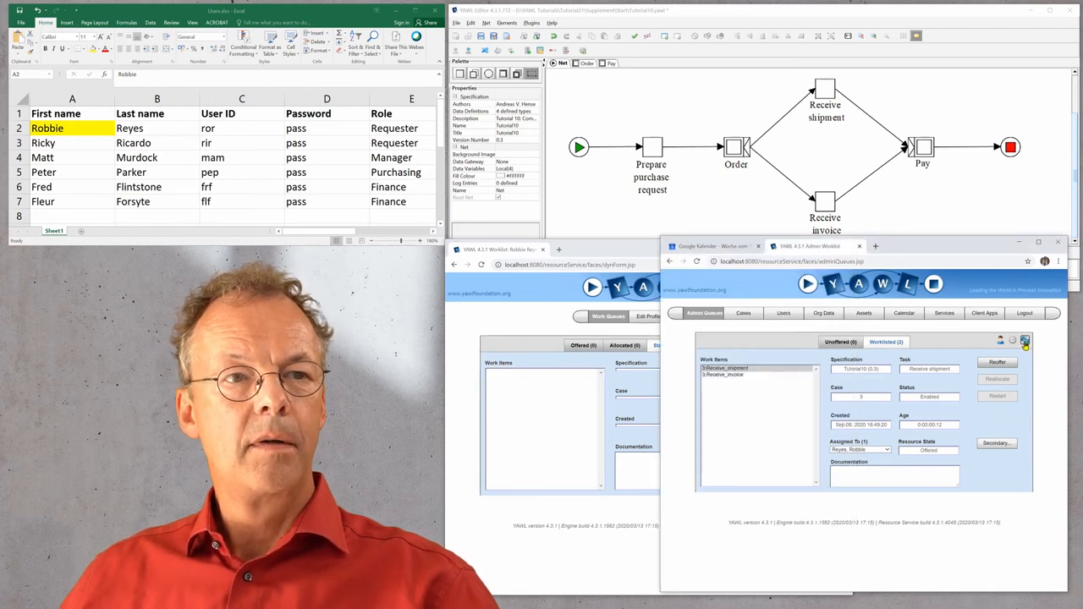
- Refresh the admin worklist and log in as the finance user Fred
click(724, 374)
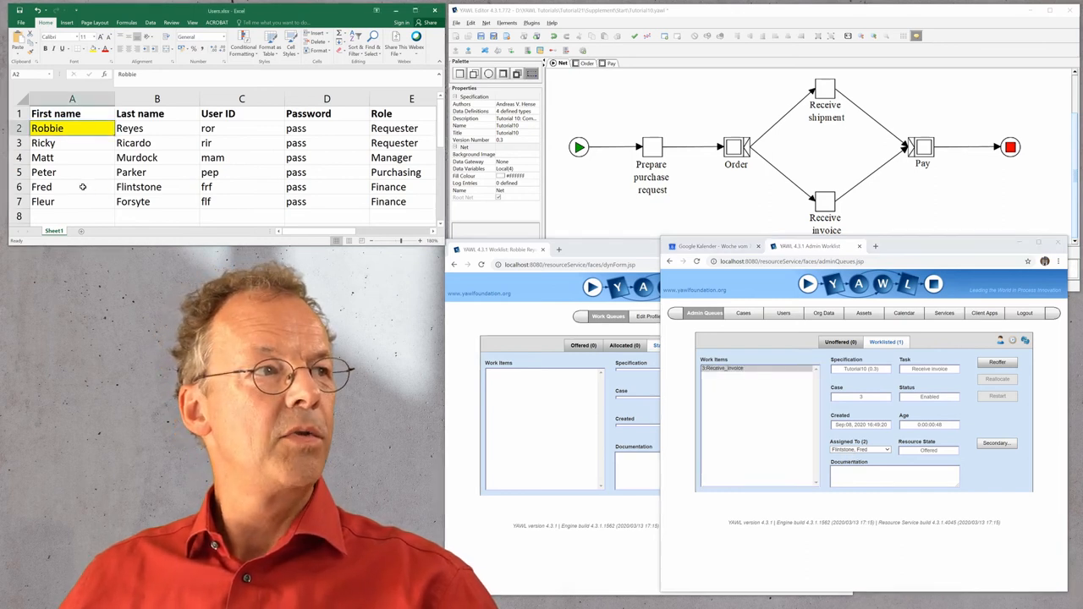
click(41, 186)
text(f)
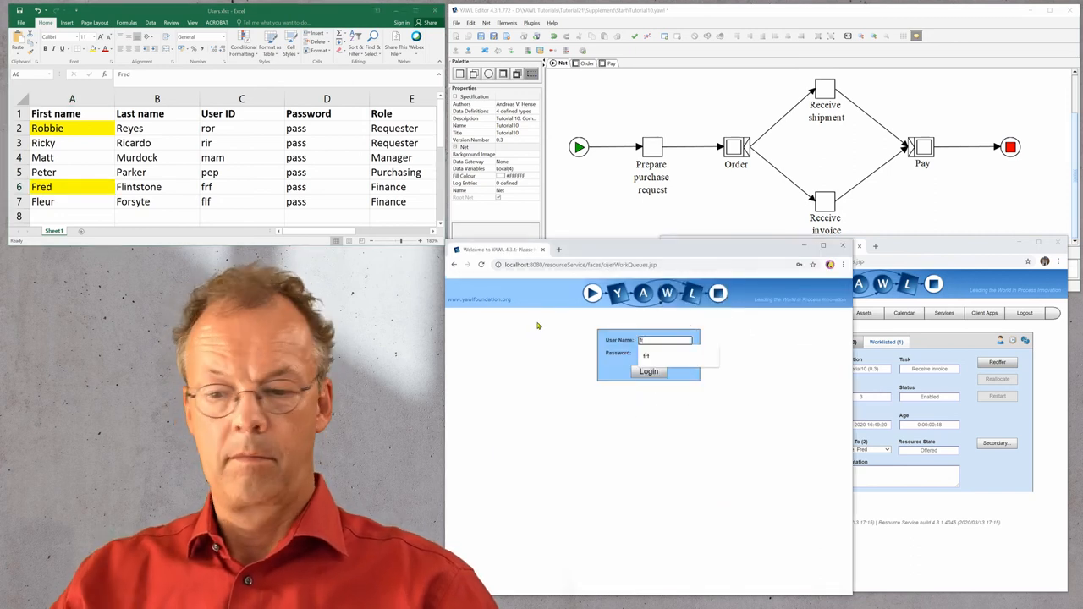
click(649, 372)
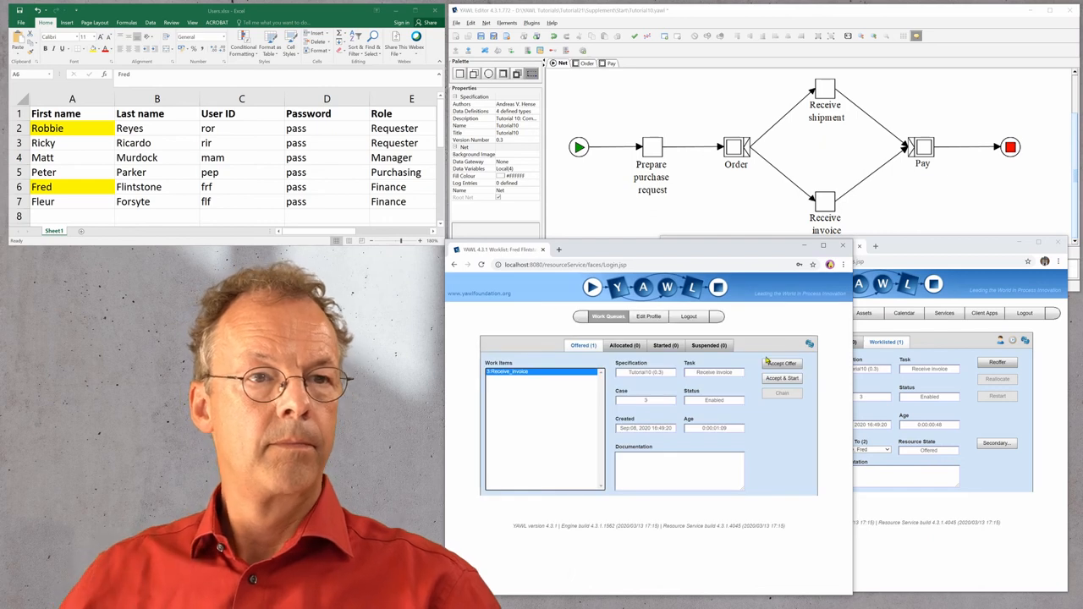
- Start Receive invoice, enter invoice number 232423 and complete it
click(782, 378)
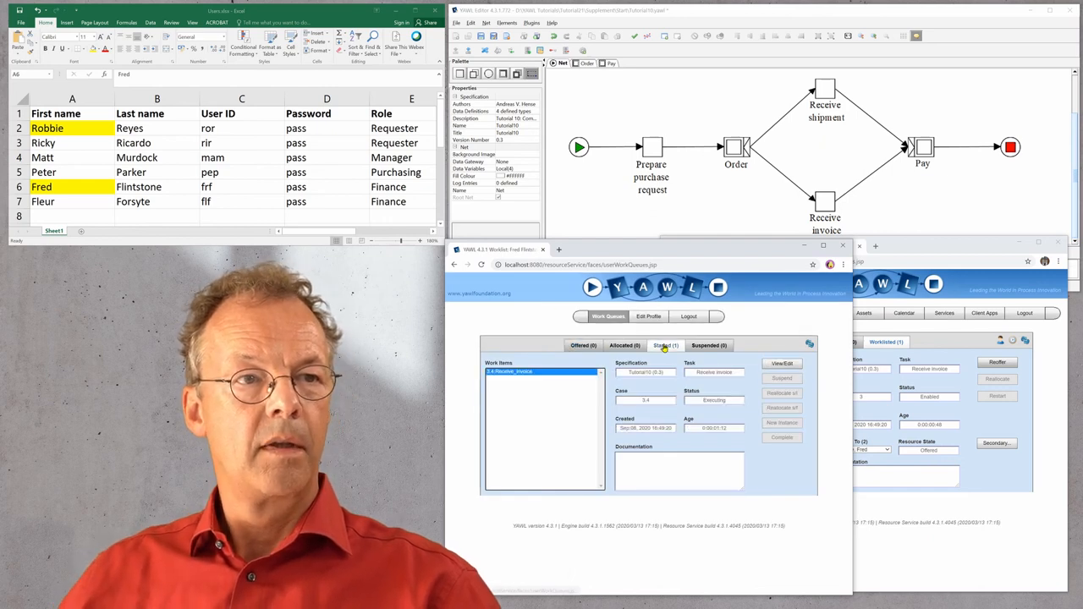
click(782, 362)
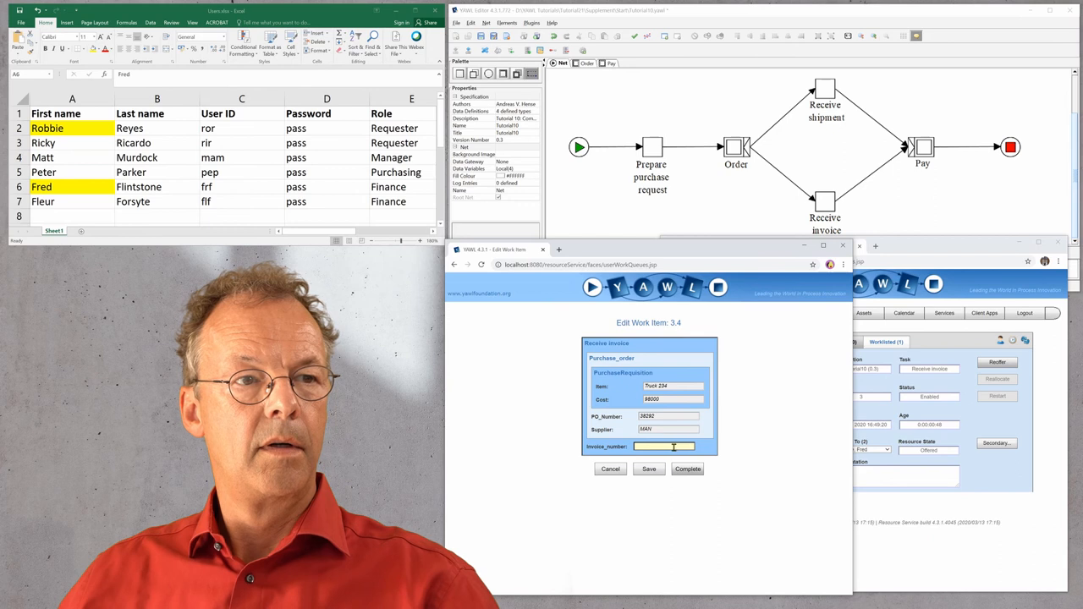
text(232423)
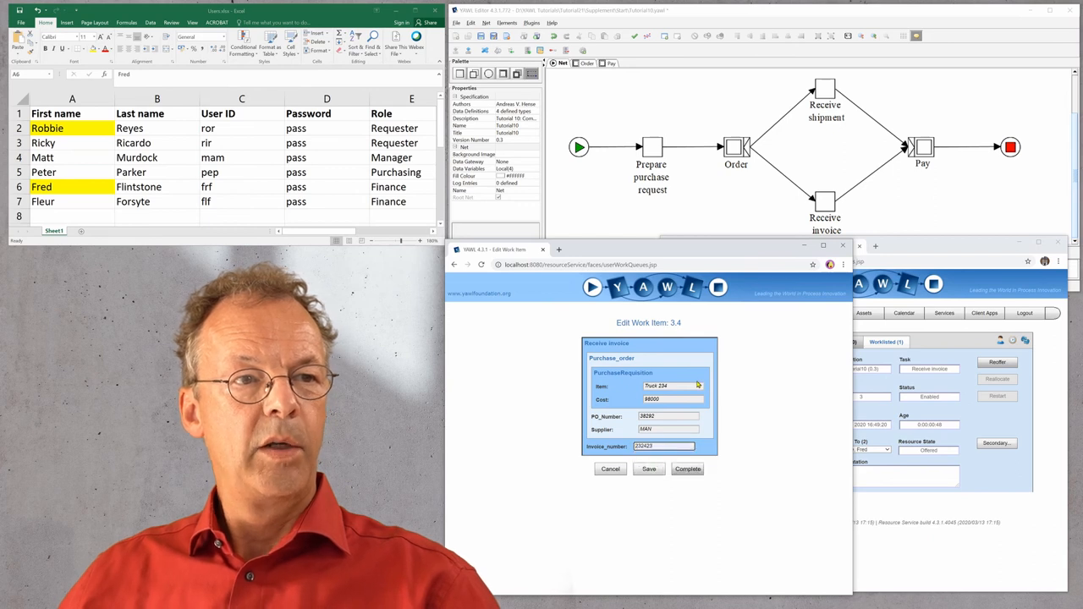
click(686, 469)
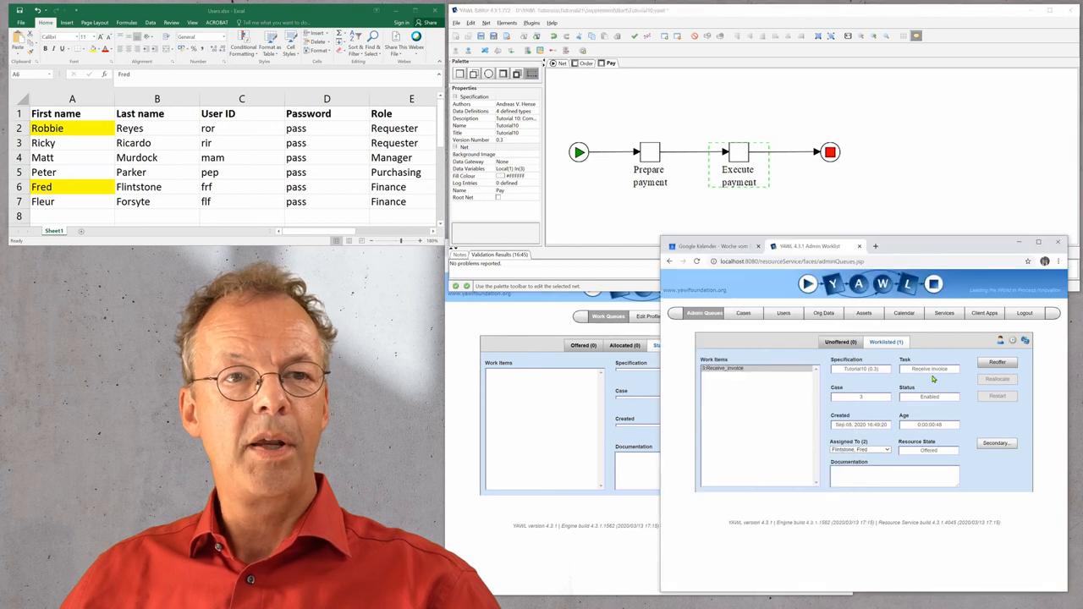
click(754, 369)
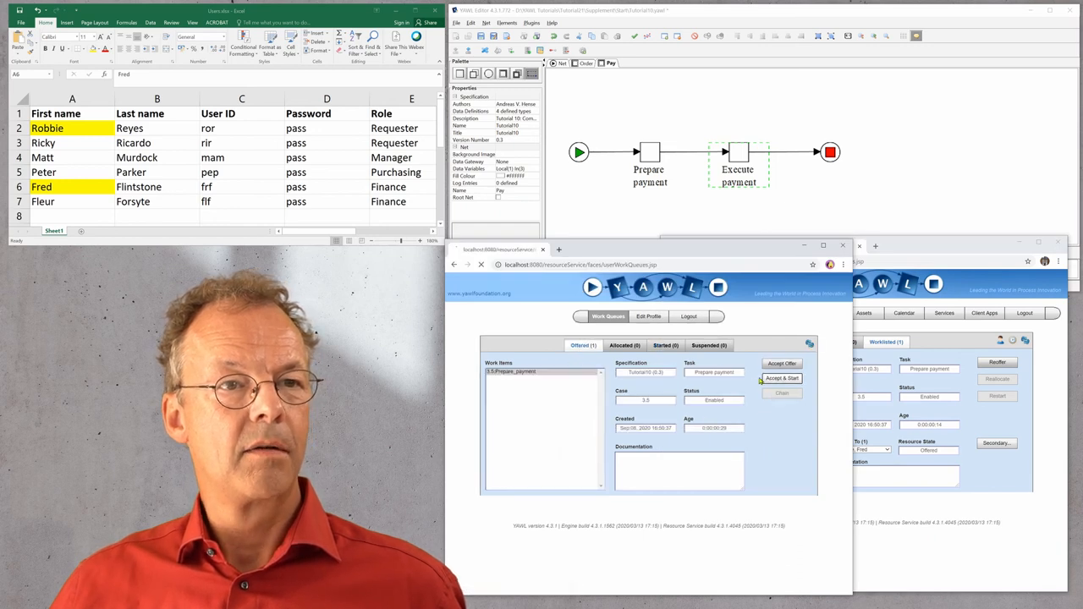
click(782, 379)
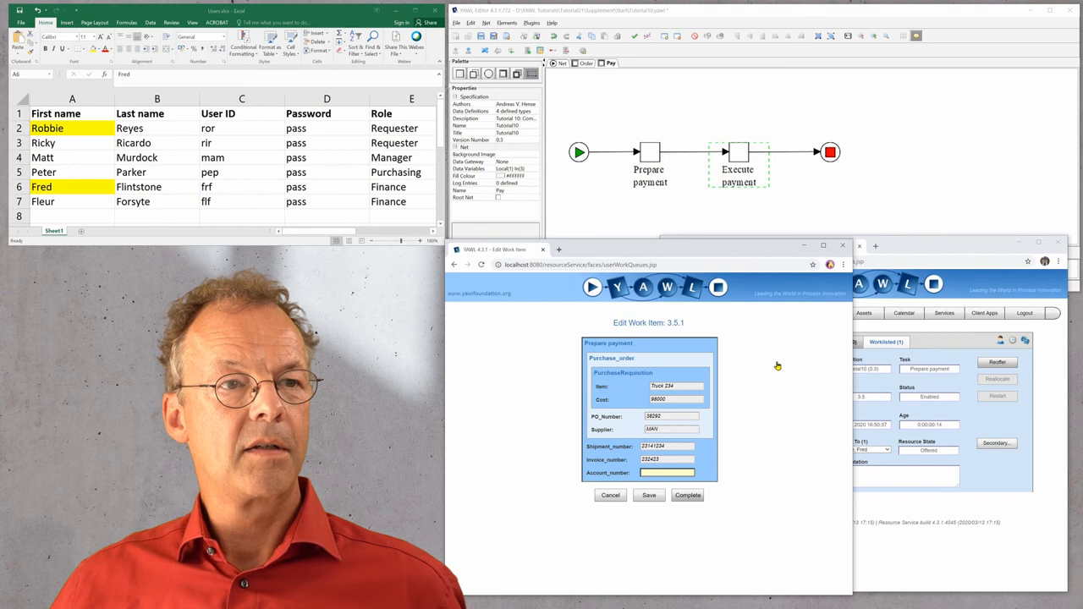
text(23453456)
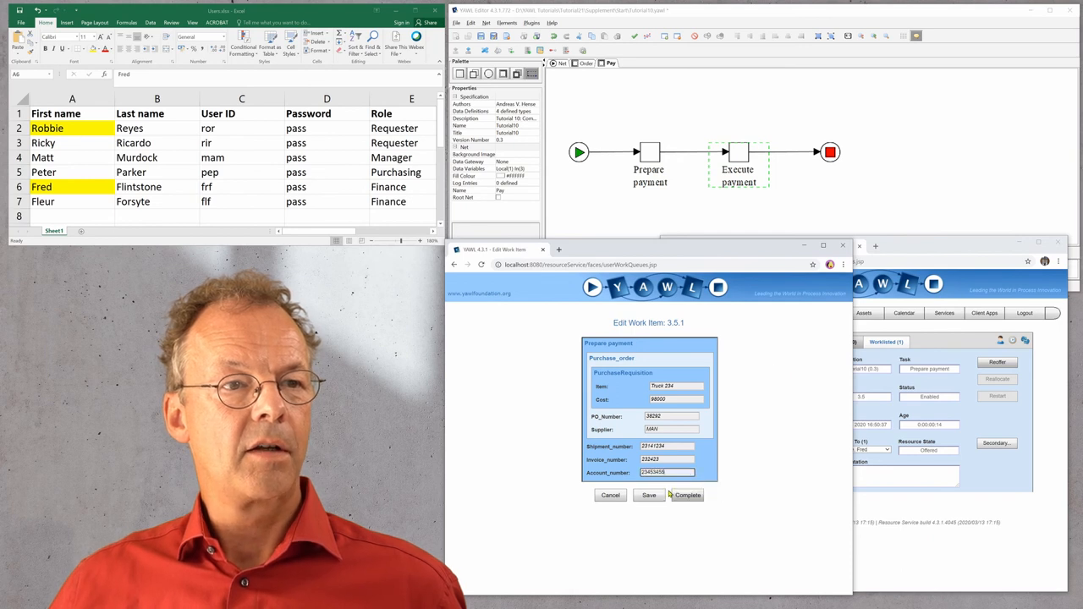
click(685, 494)
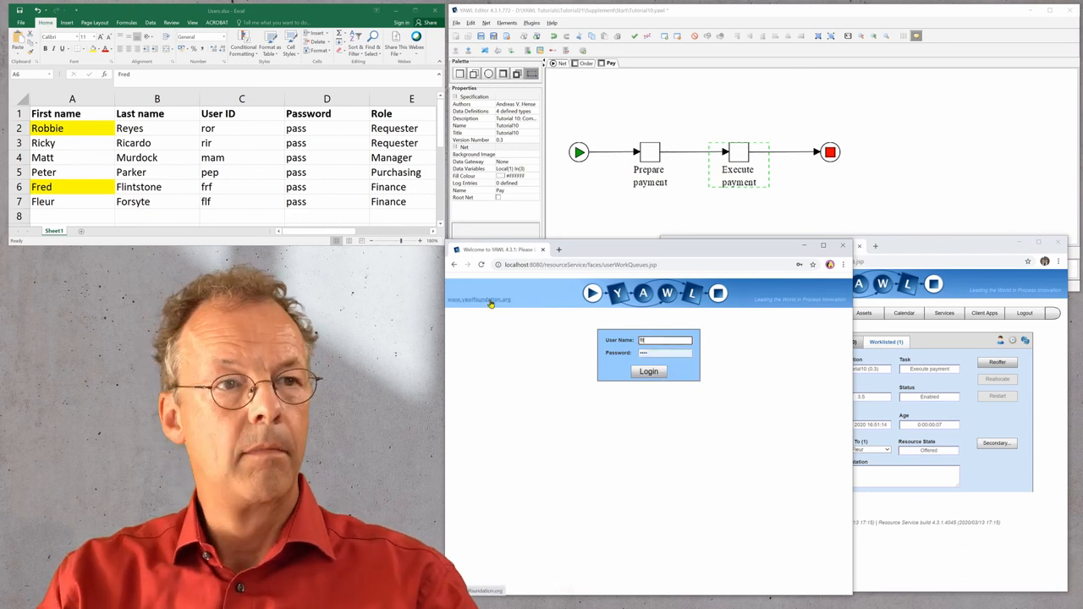
- As the second finance user, start and complete the Execute payment work item, emptying the queue
click(648, 370)
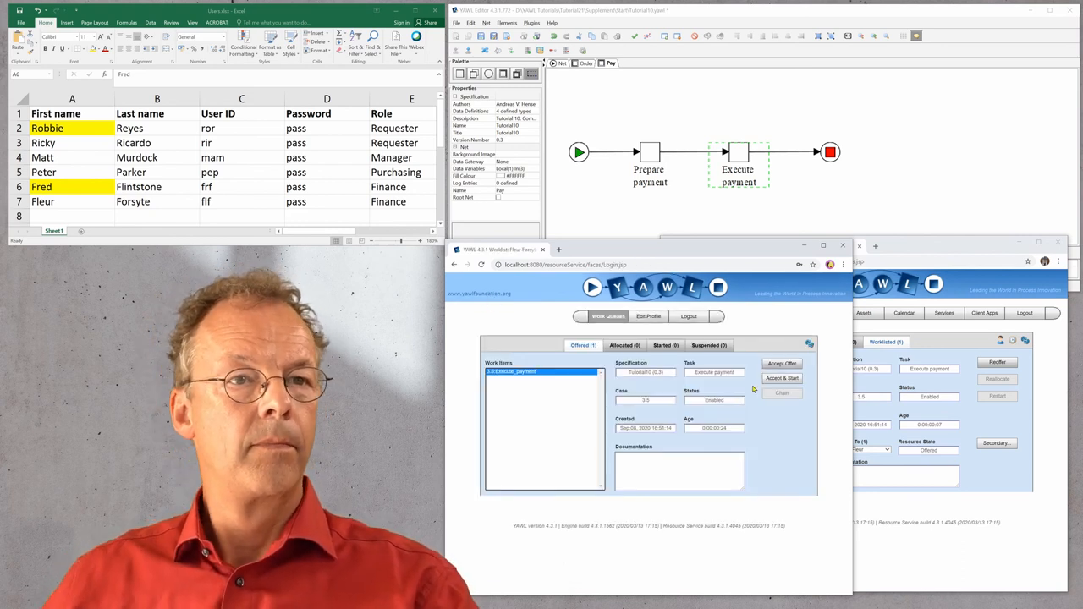
click(782, 379)
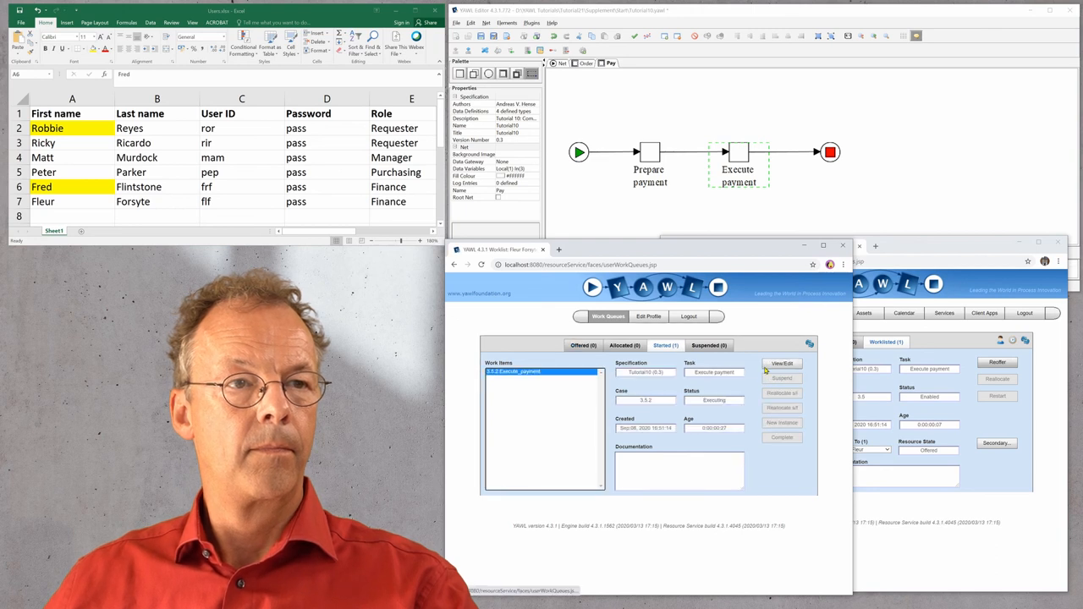
click(782, 362)
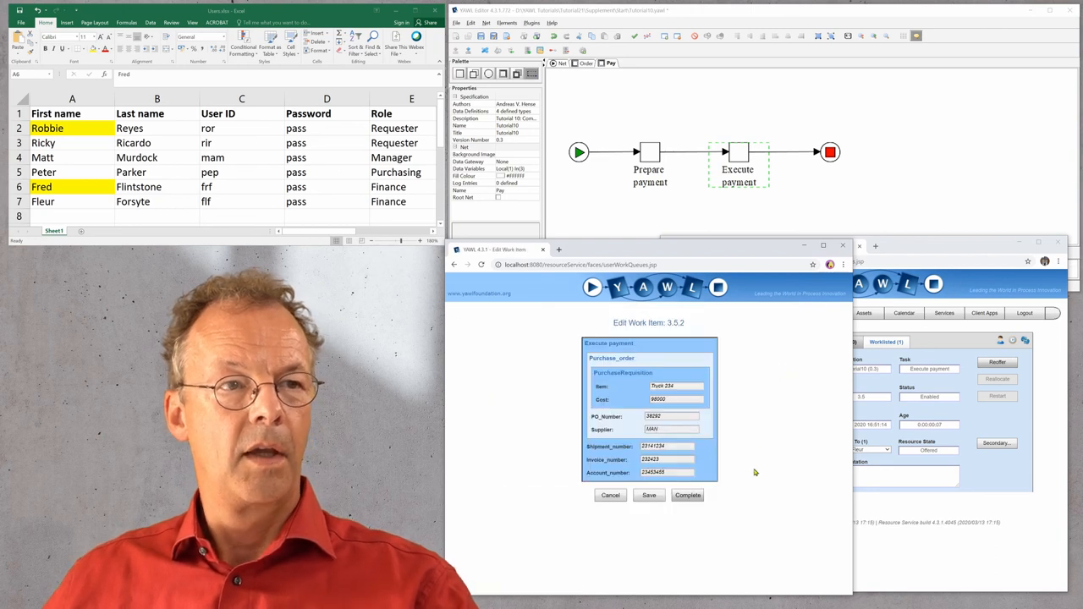
click(686, 494)
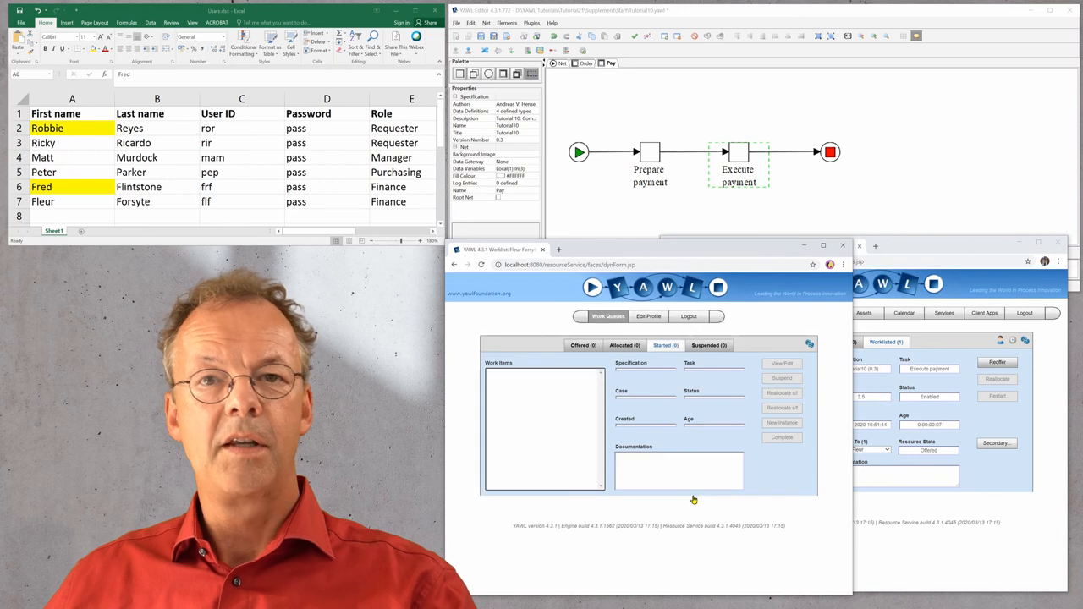